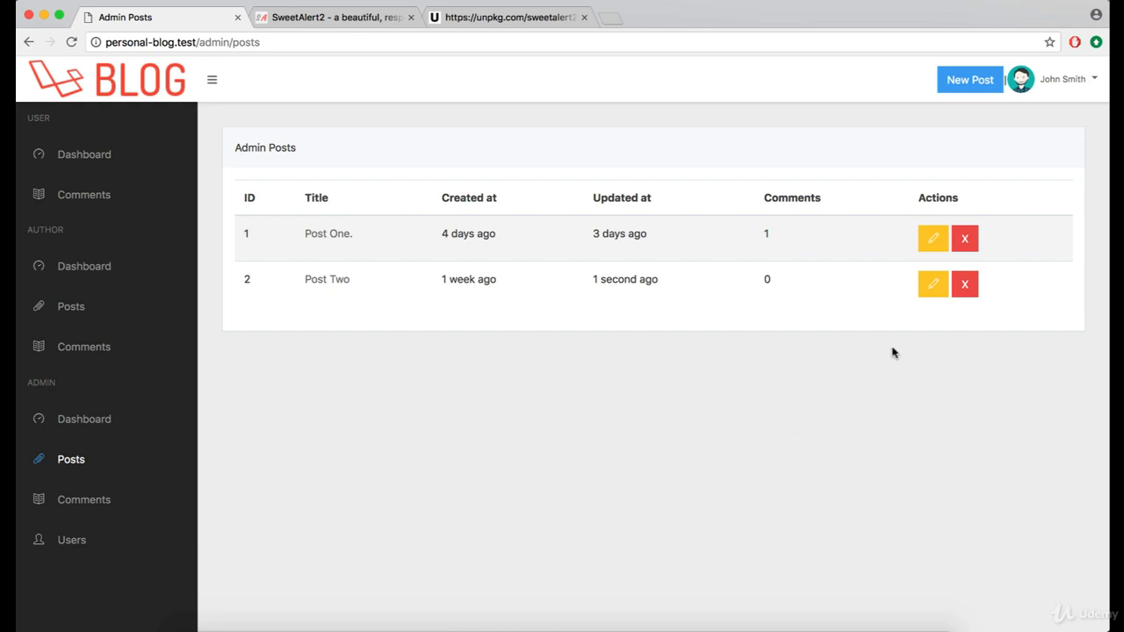
mouse_move(964, 239)
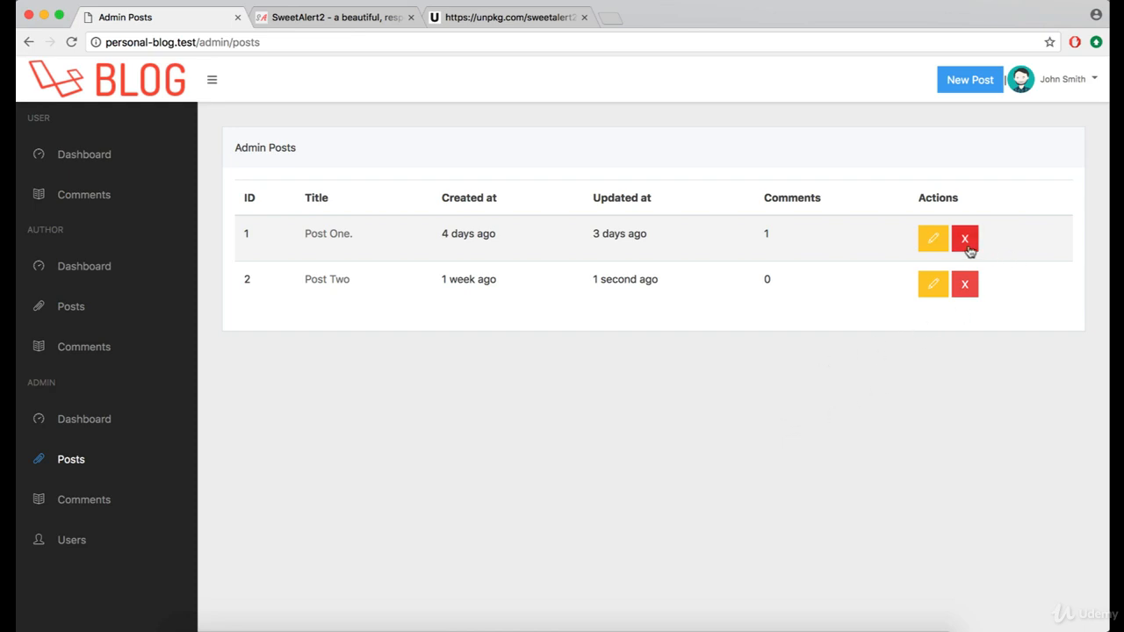
mouse_move(888, 418)
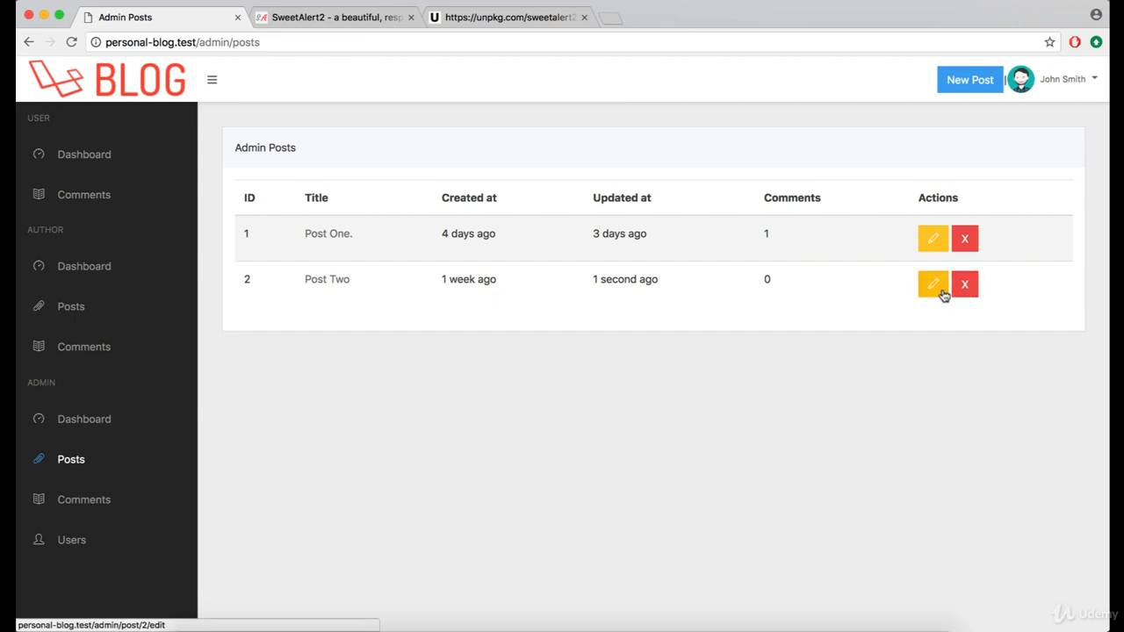
mouse_move(786, 351)
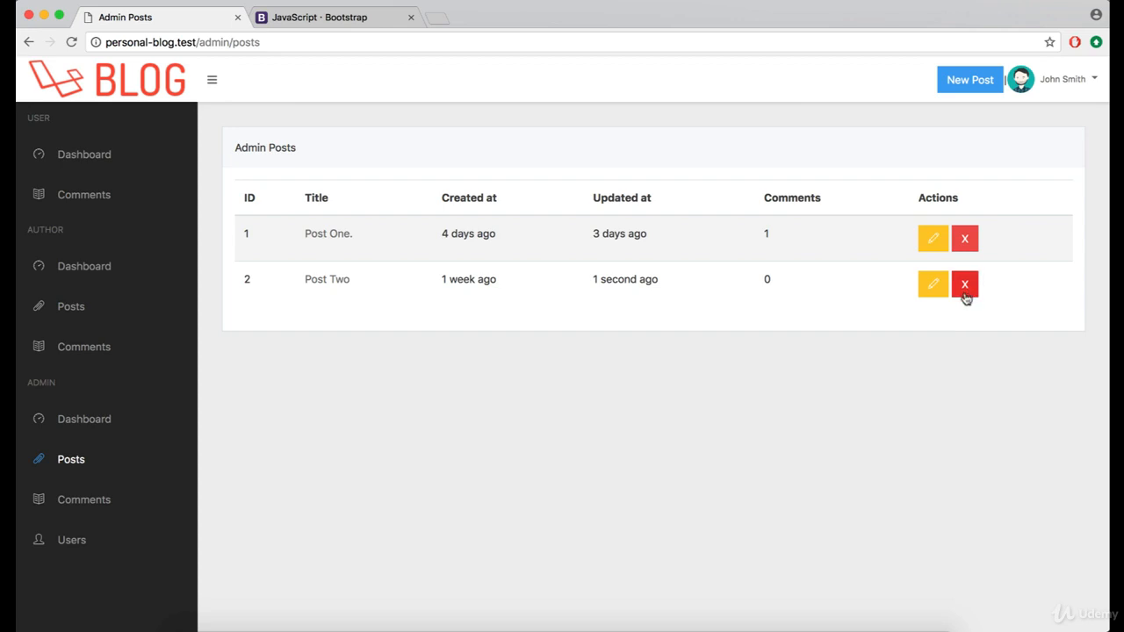
mouse_move(811, 429)
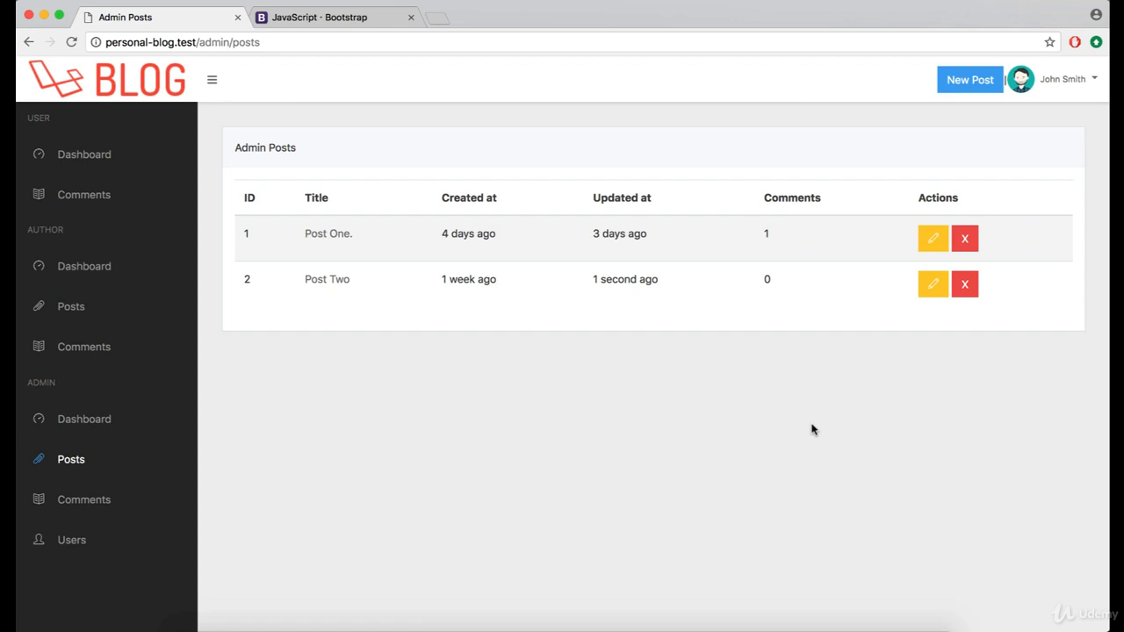
Navigate the Bootstrap docs to the Modal section's live demo example markup
left_click(333, 18)
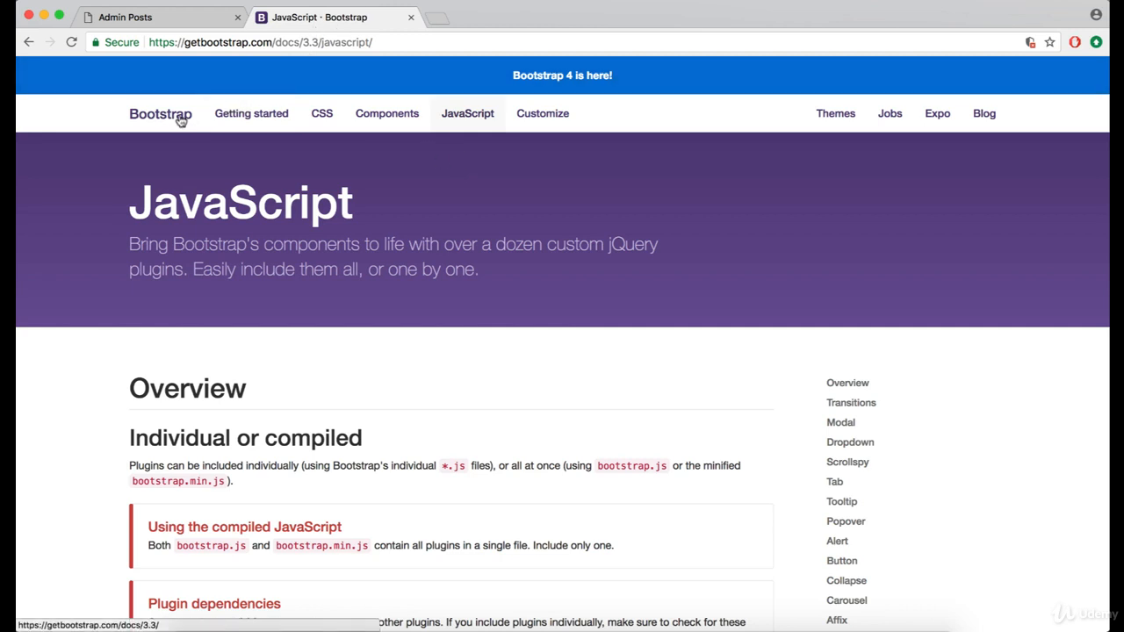
mouse_move(354, 49)
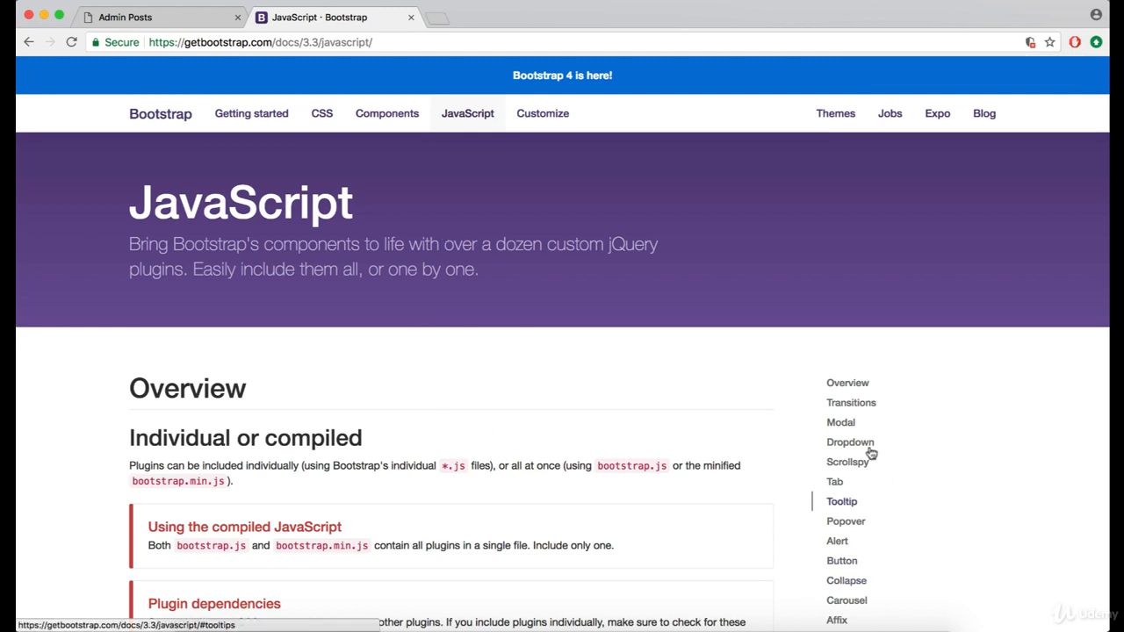
left_click(839, 421)
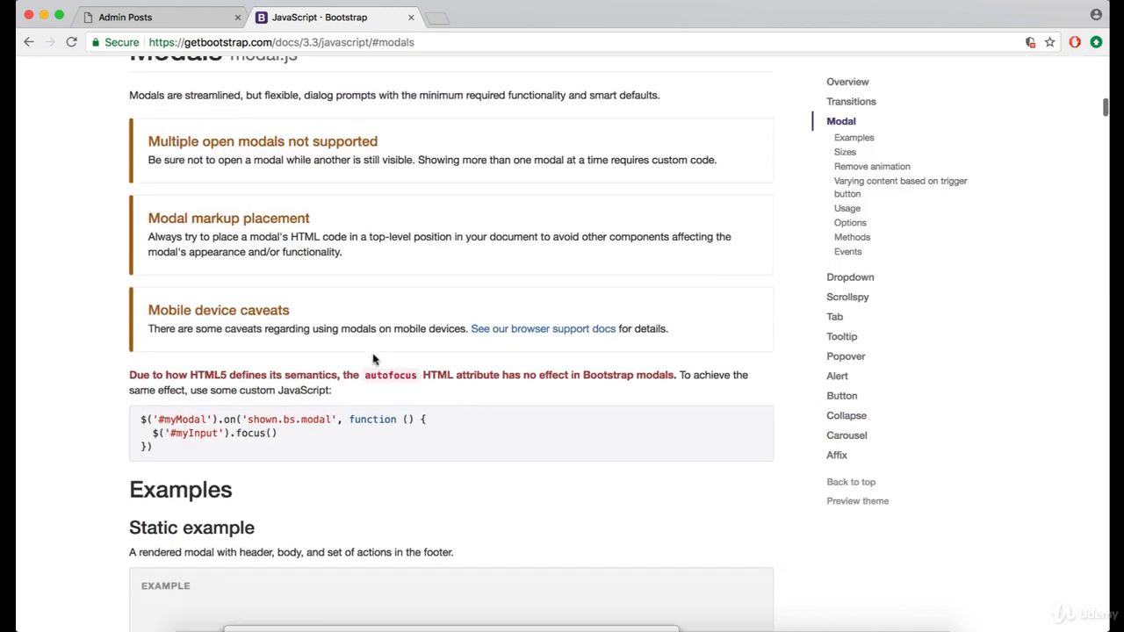
left_click(853, 137)
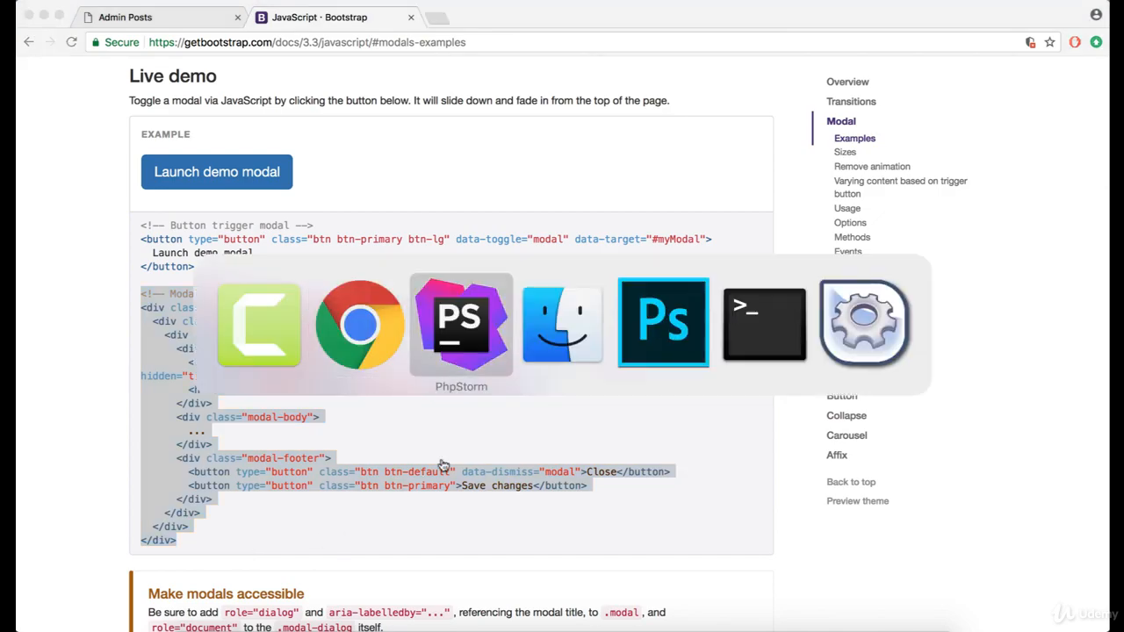
left_click(460, 323)
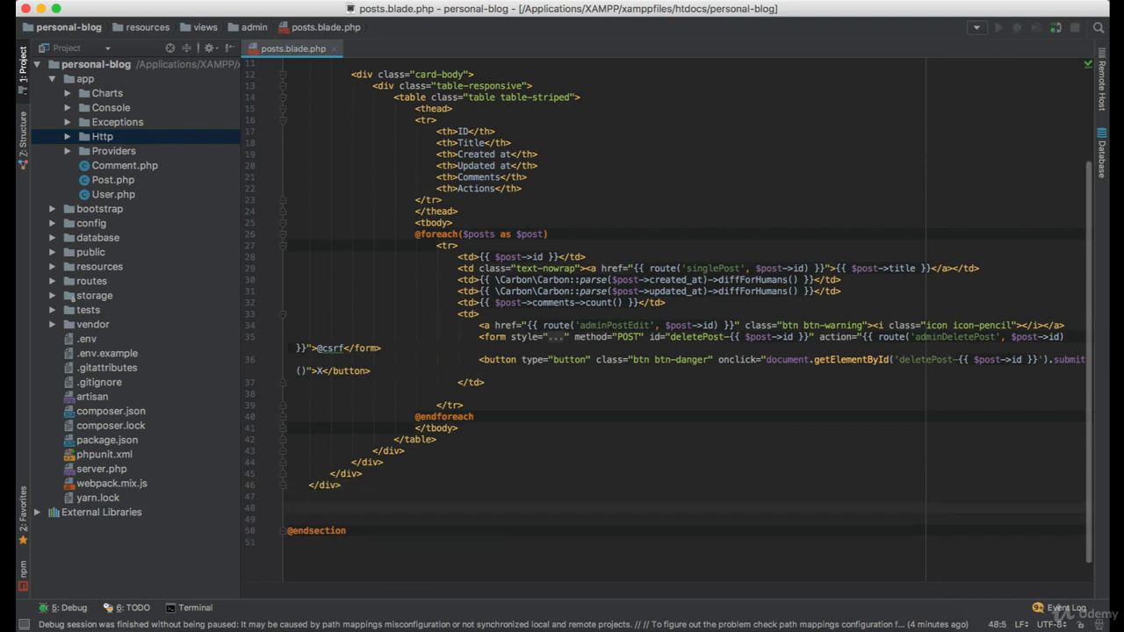
type("@foreach")
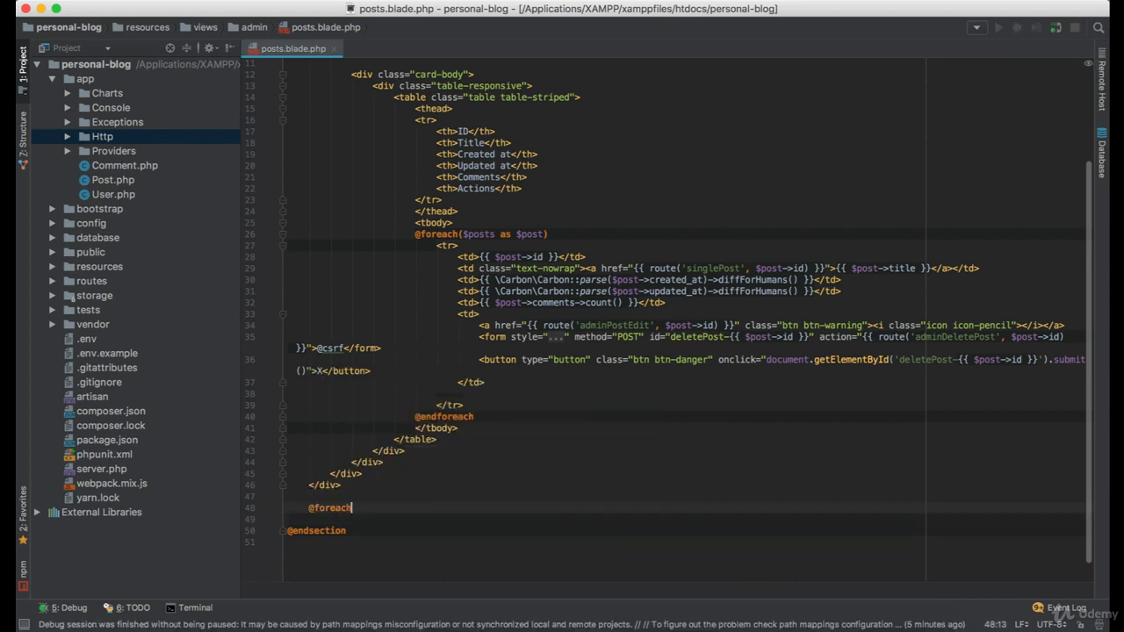
type("($posts as $post")
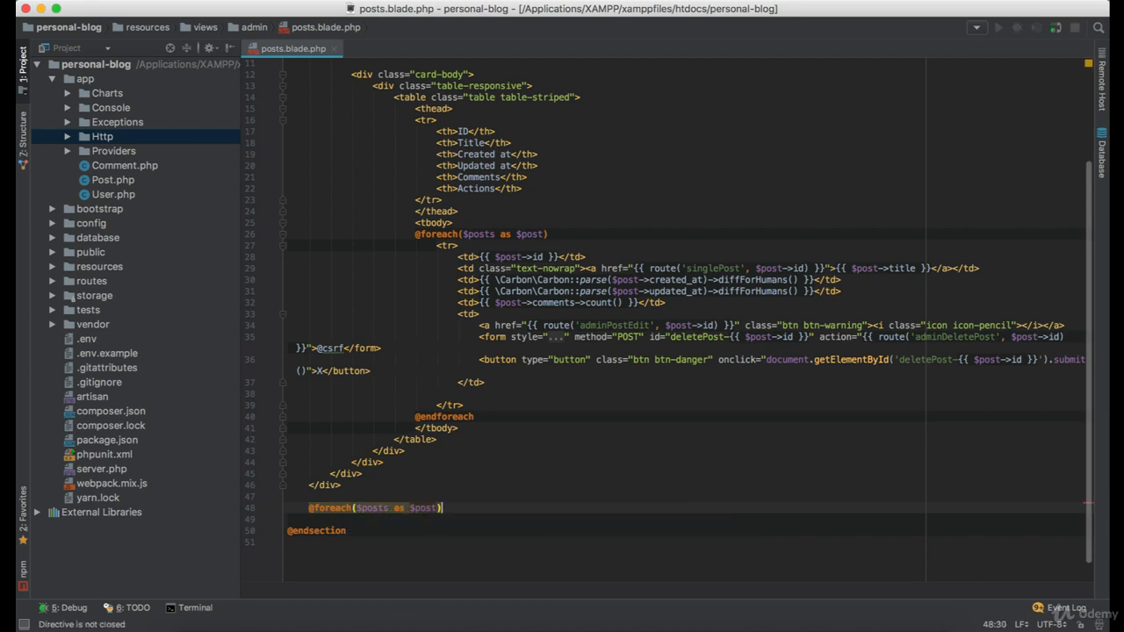
type("@end")
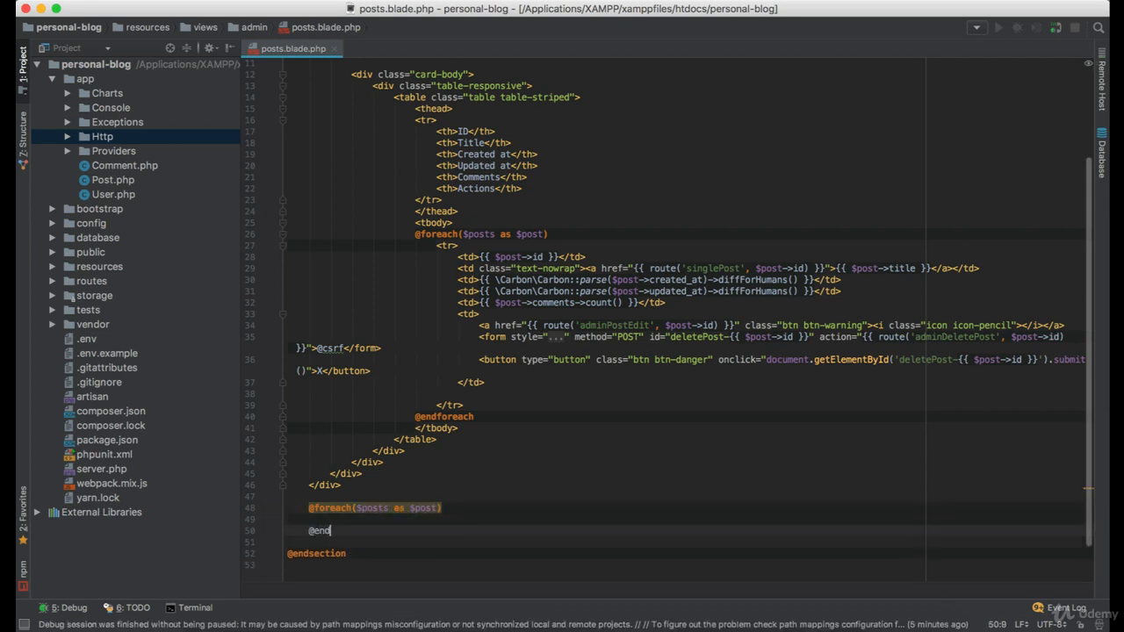
type("foreach")
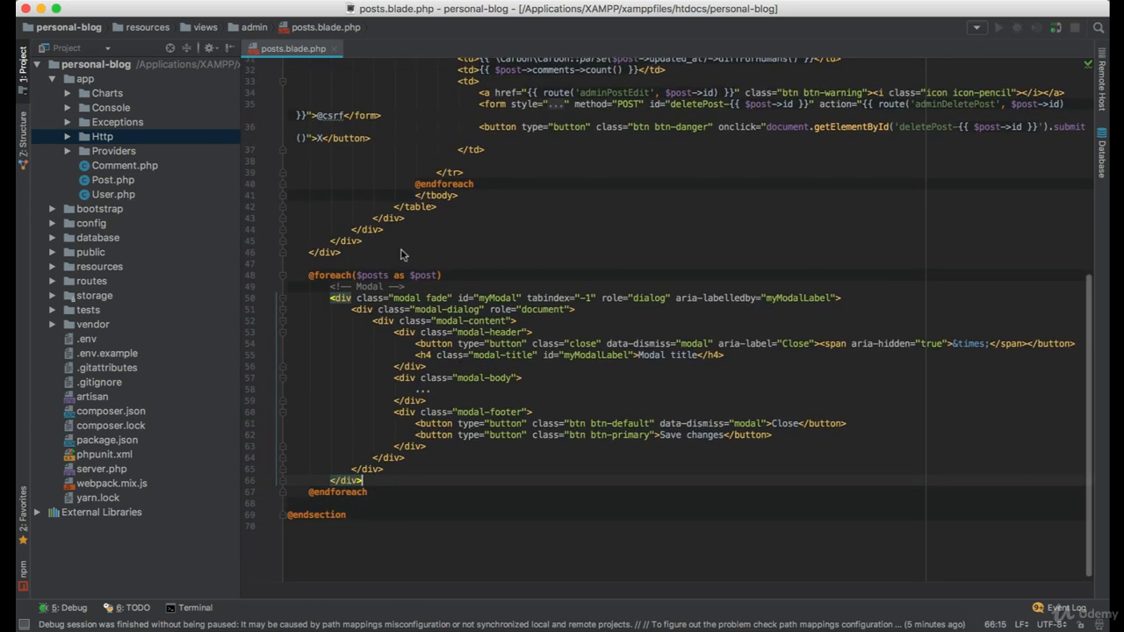
mouse_move(372, 290)
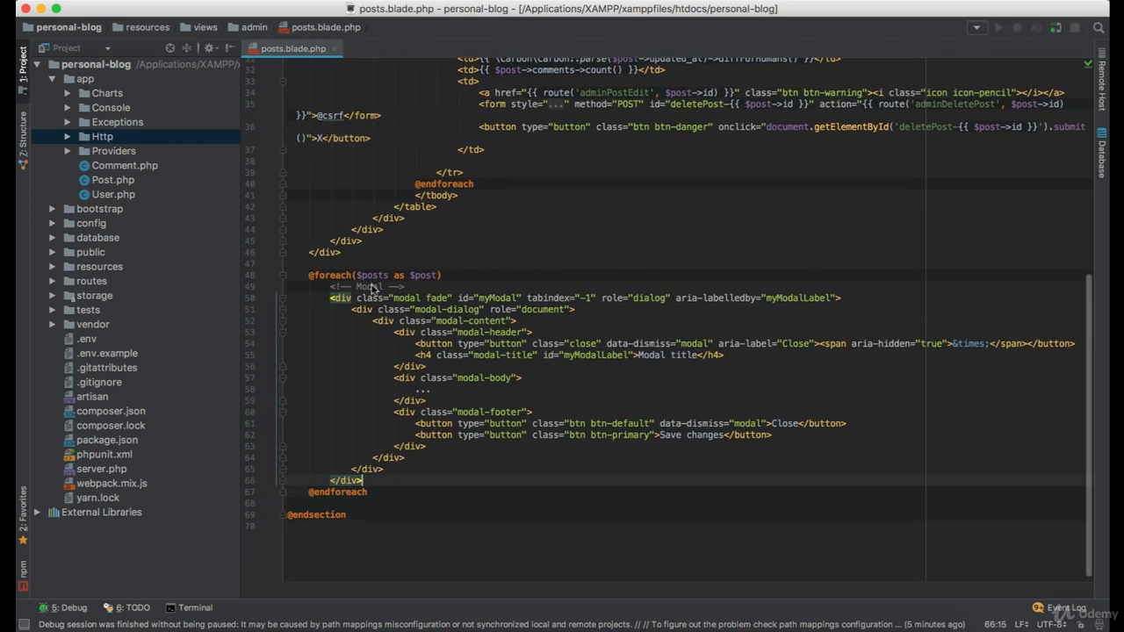
mouse_move(395, 295)
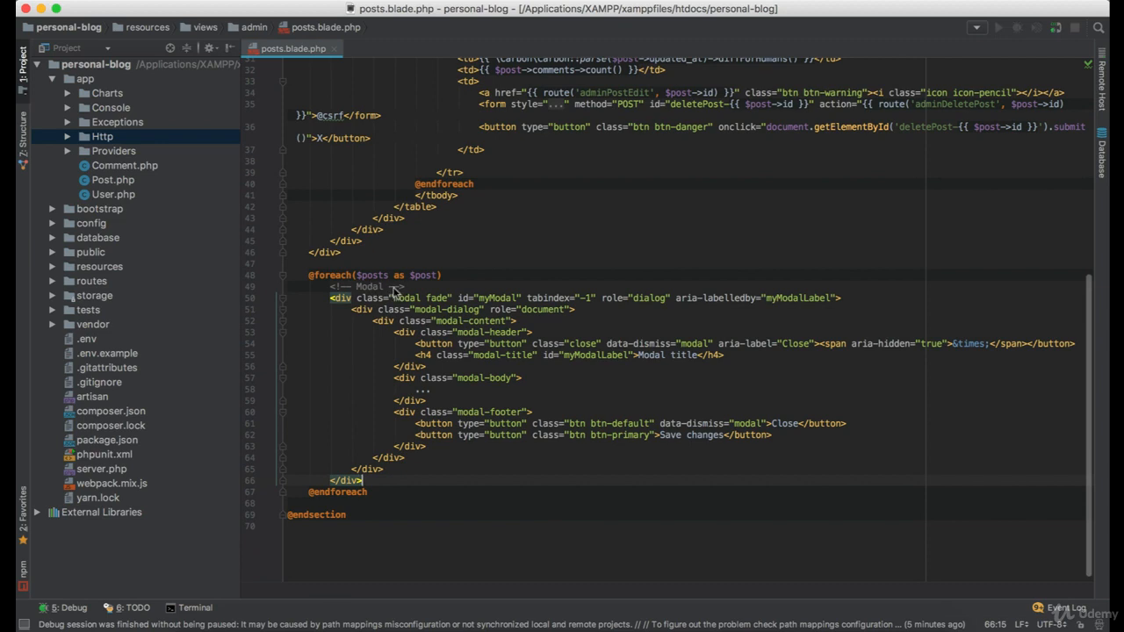
mouse_move(590, 369)
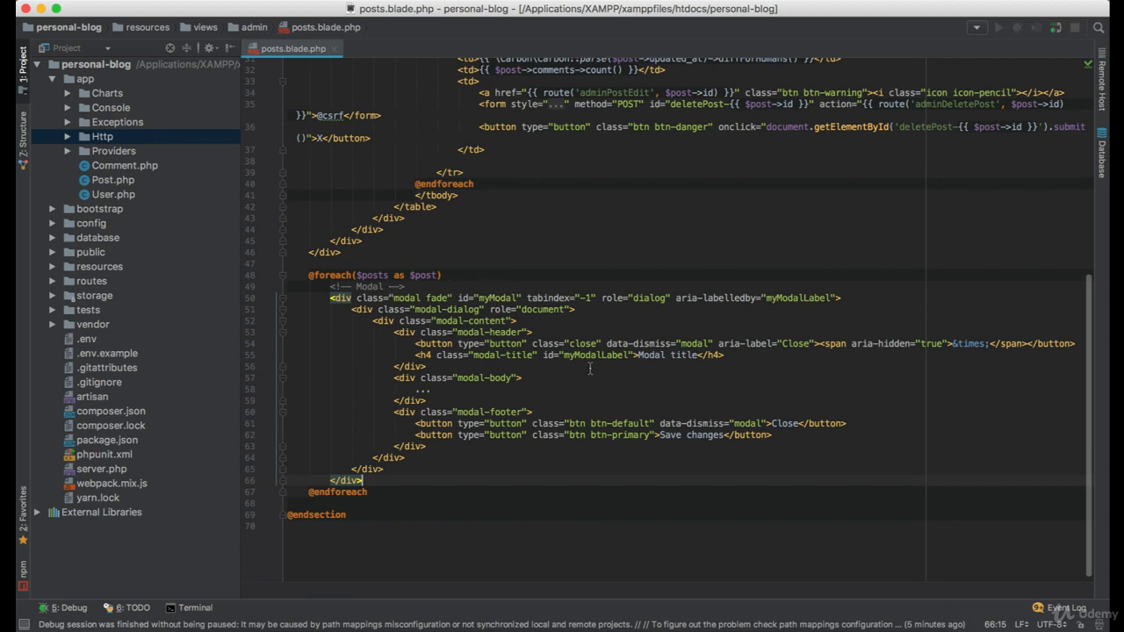
Set the modal id to deletePostModal-{{ $post->id }} and title to "You are about to delete {{ $post->title }}."
double_click(498, 299)
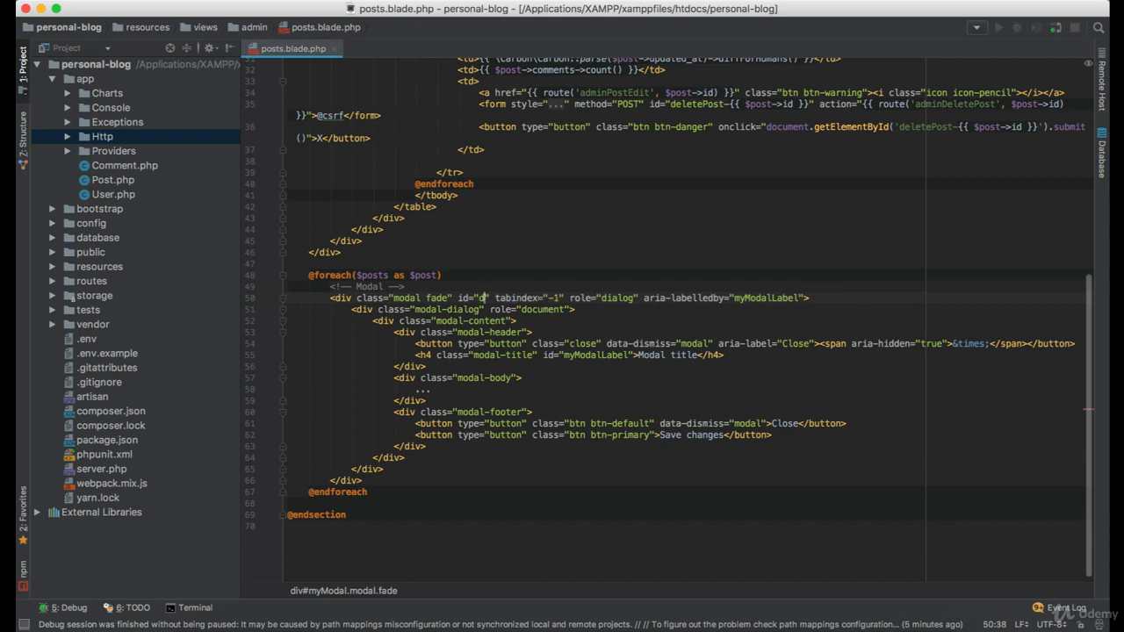
type("eletePost")
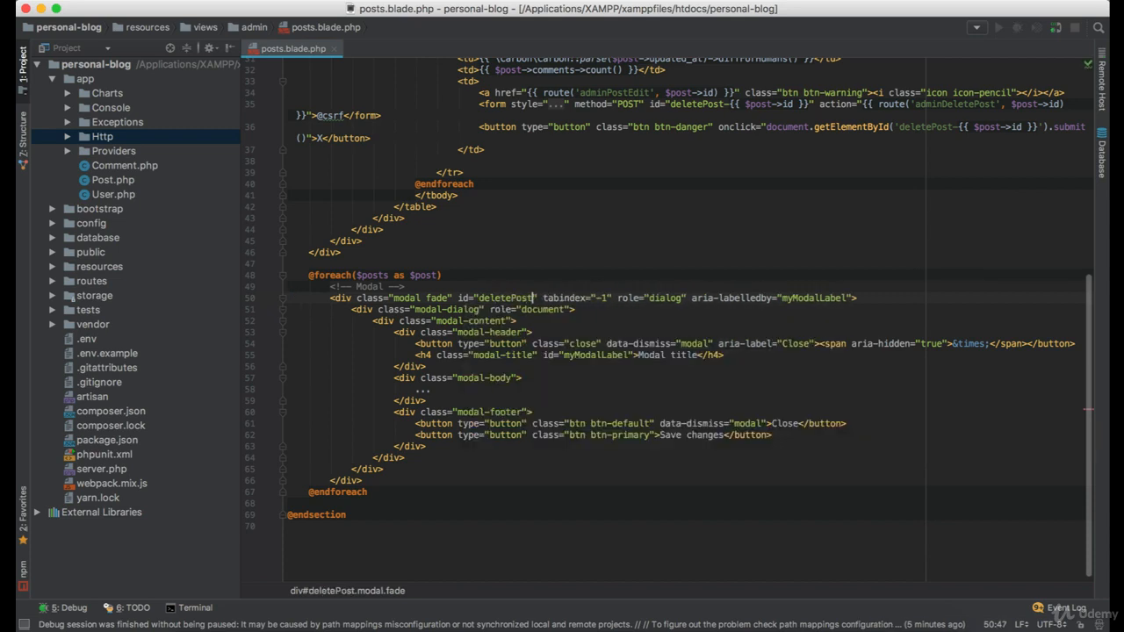
type("Modal-{{ $post->id")
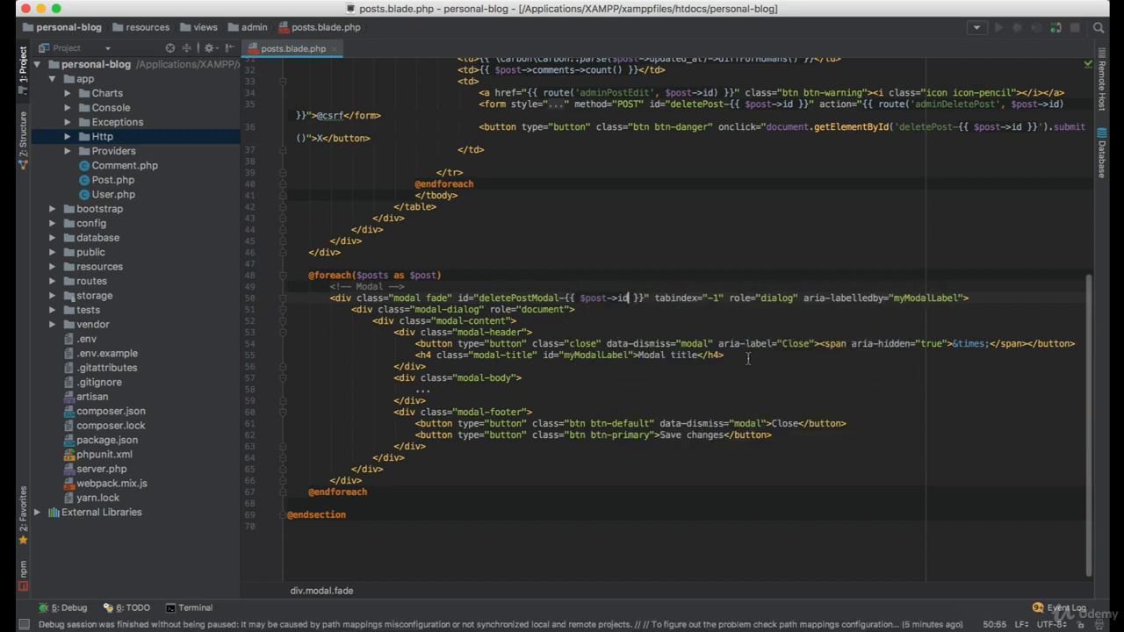
double_click(668, 354)
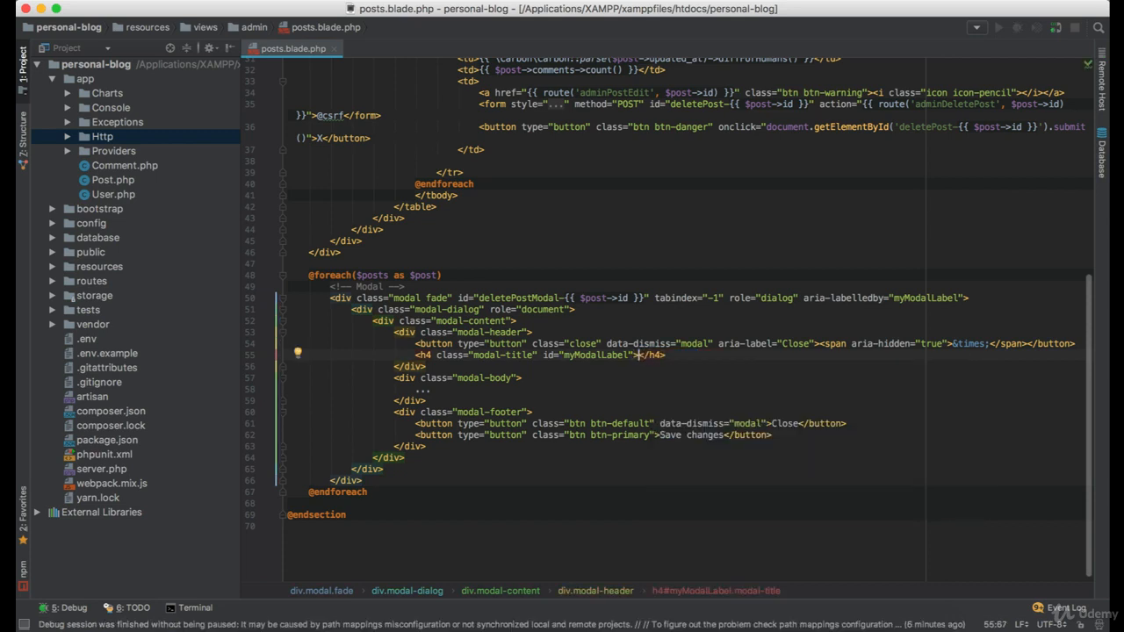
type("You are about to dele")
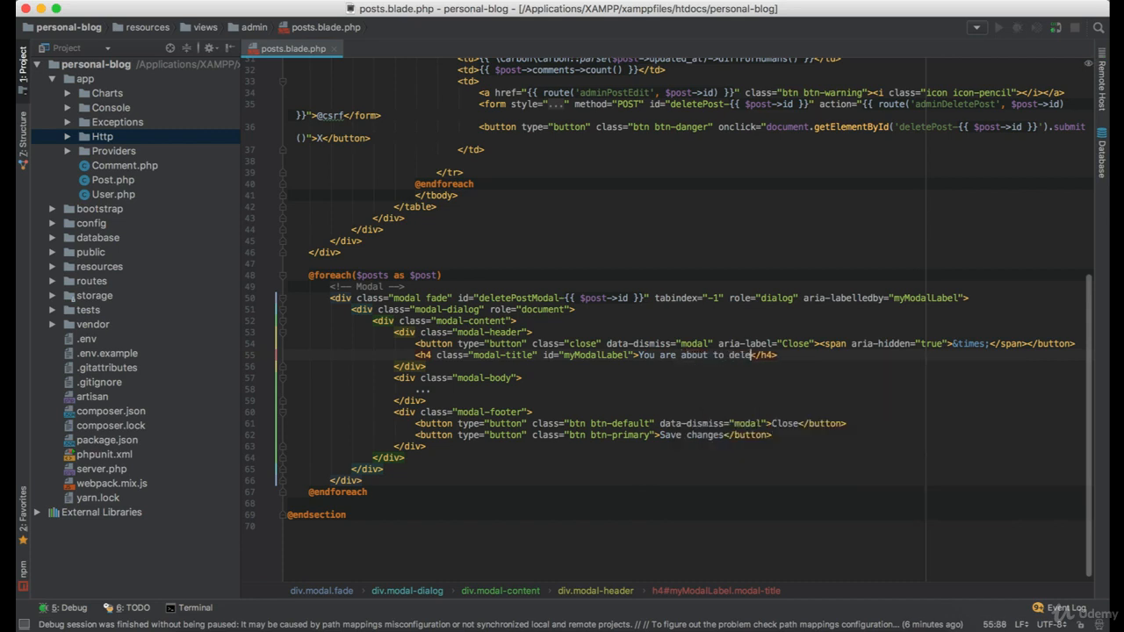
type("{{  }}")
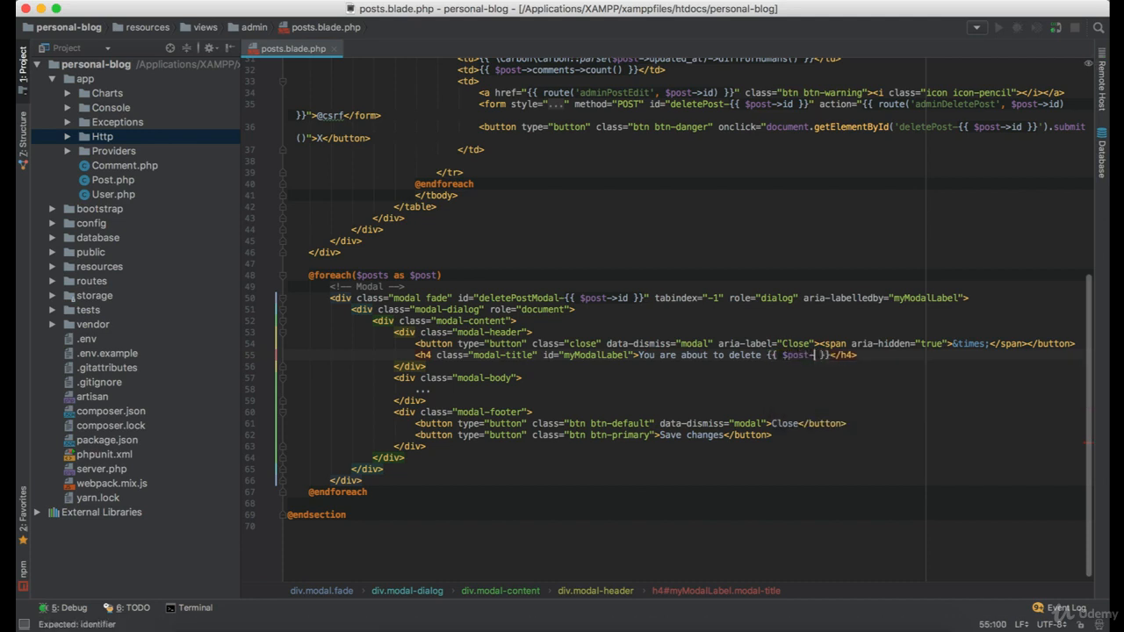
type("-title")
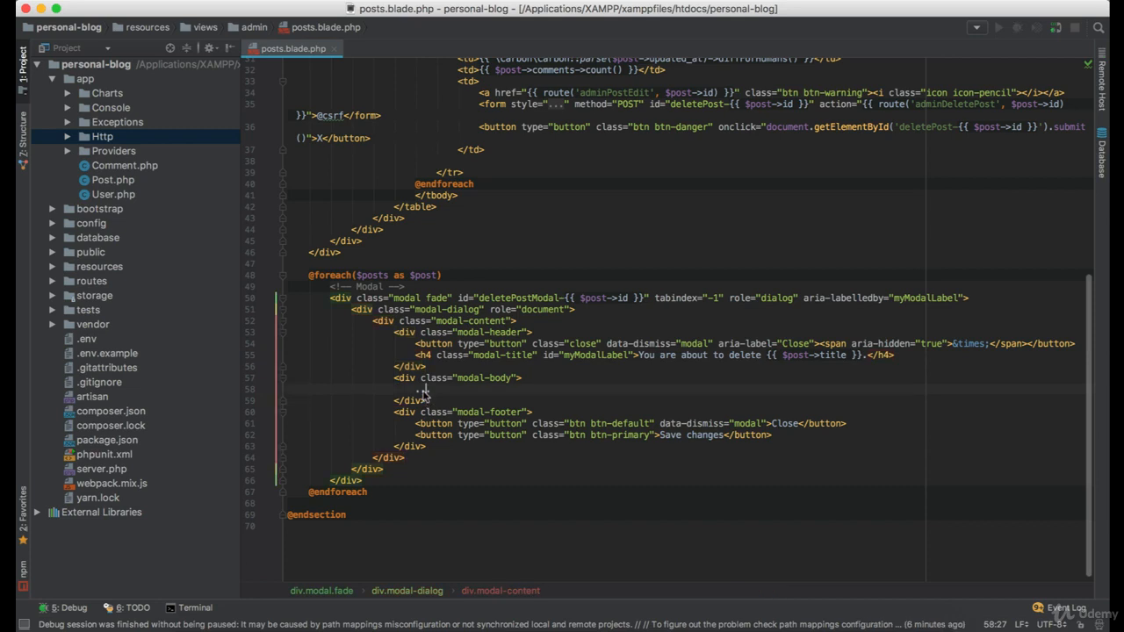
Write the "Are you sure?" body and "No, keep it" / "Yes, delete it" footer buttons
type("Are you sure?")
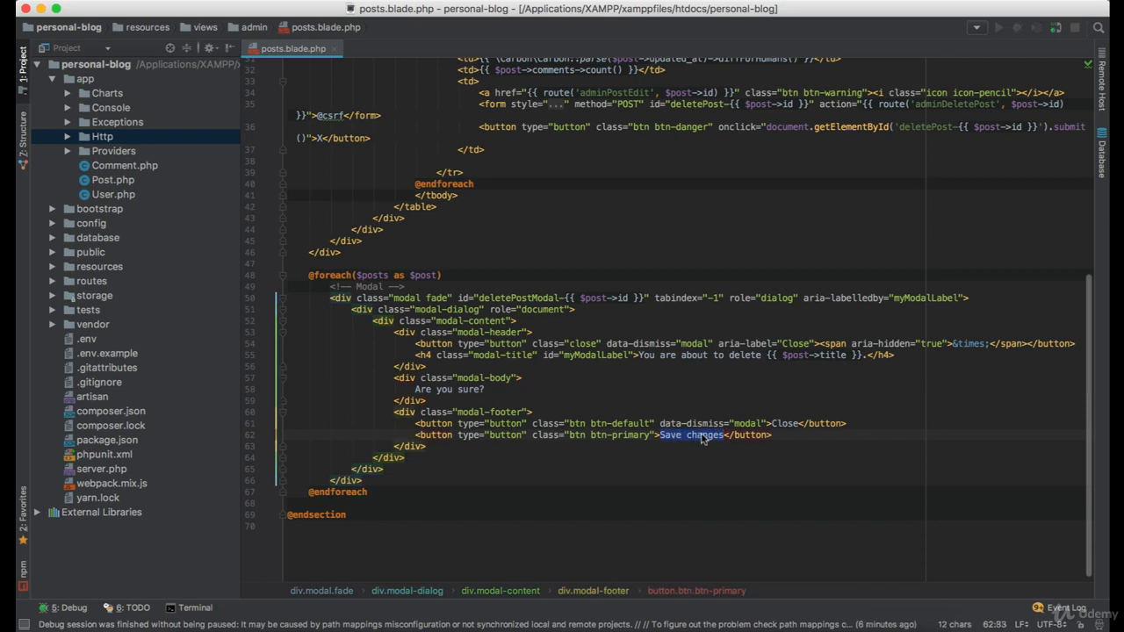
mouse_move(713, 446)
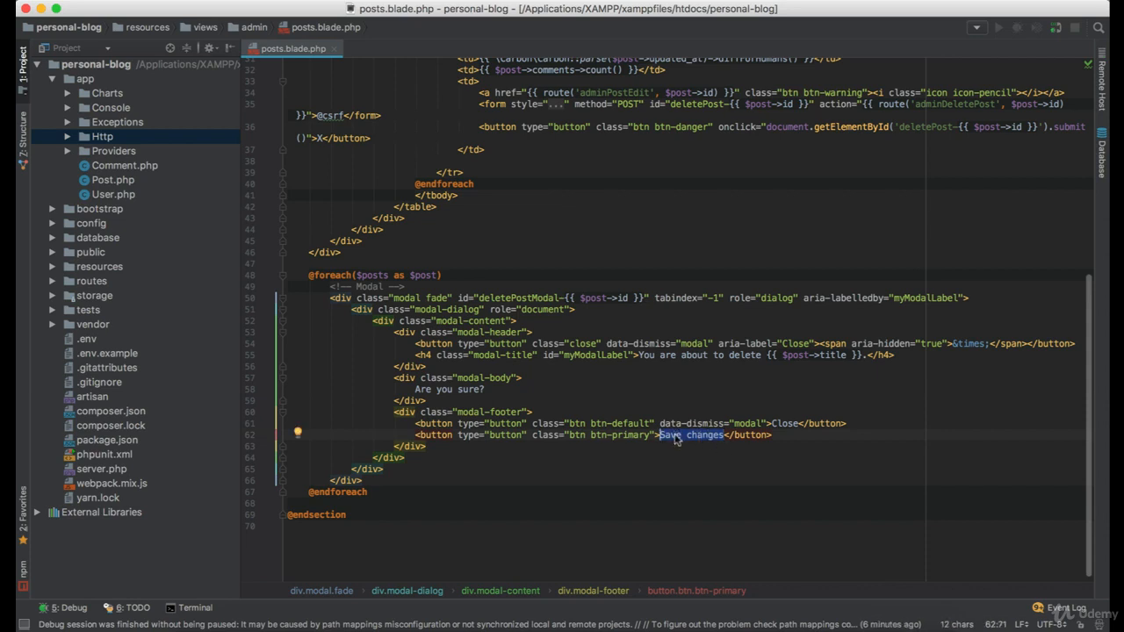
type("Yes, delet")
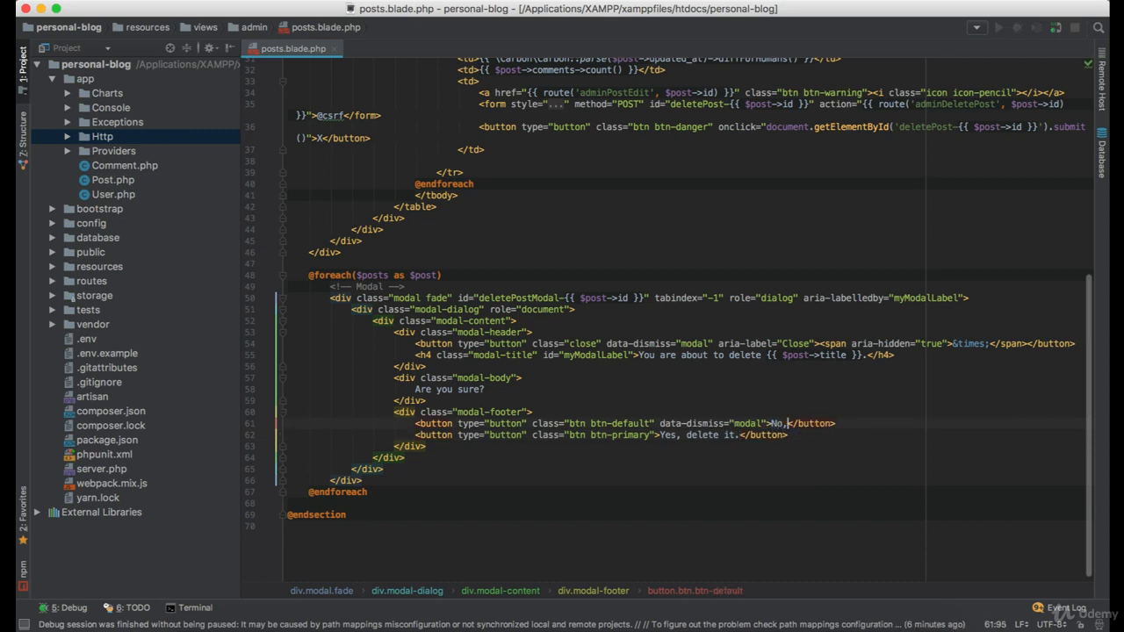
type("kee")
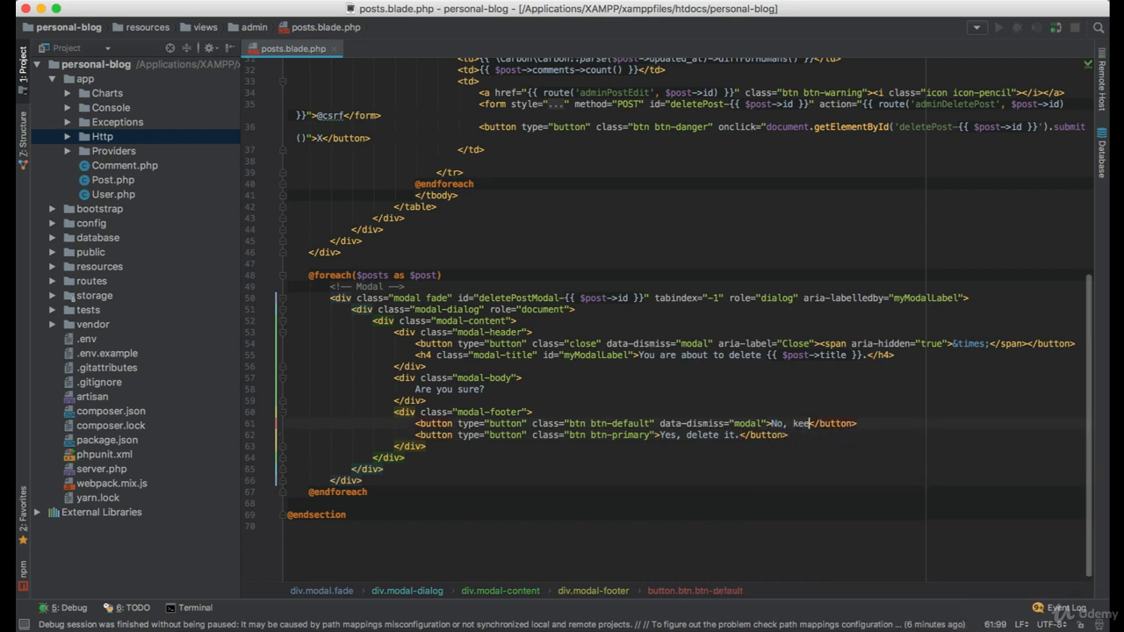
type("t")
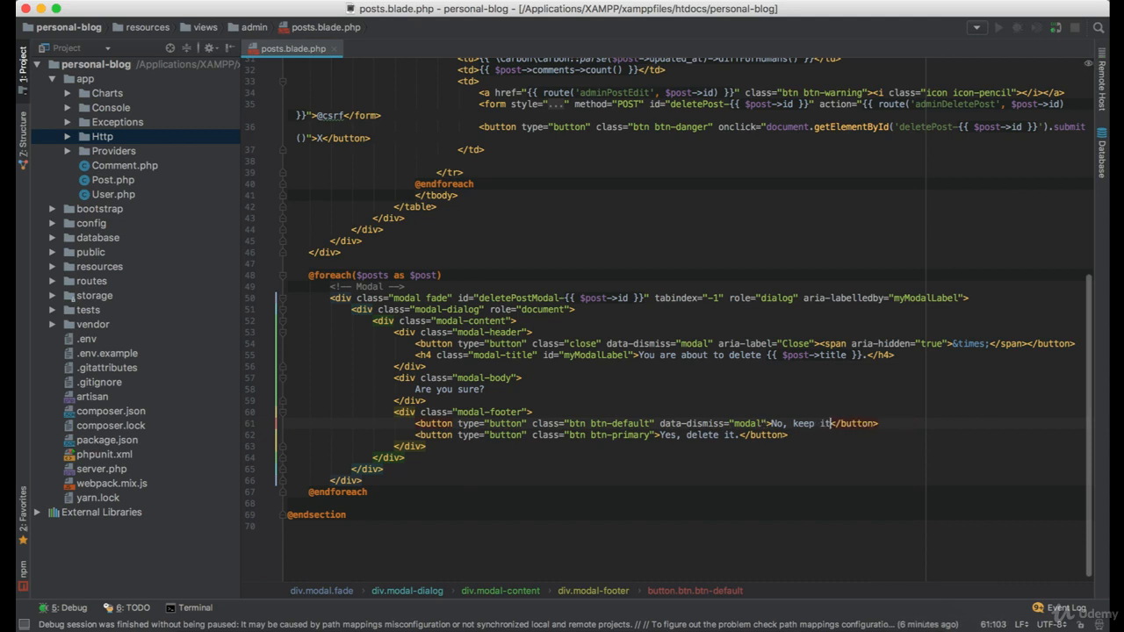
left_click(733, 435)
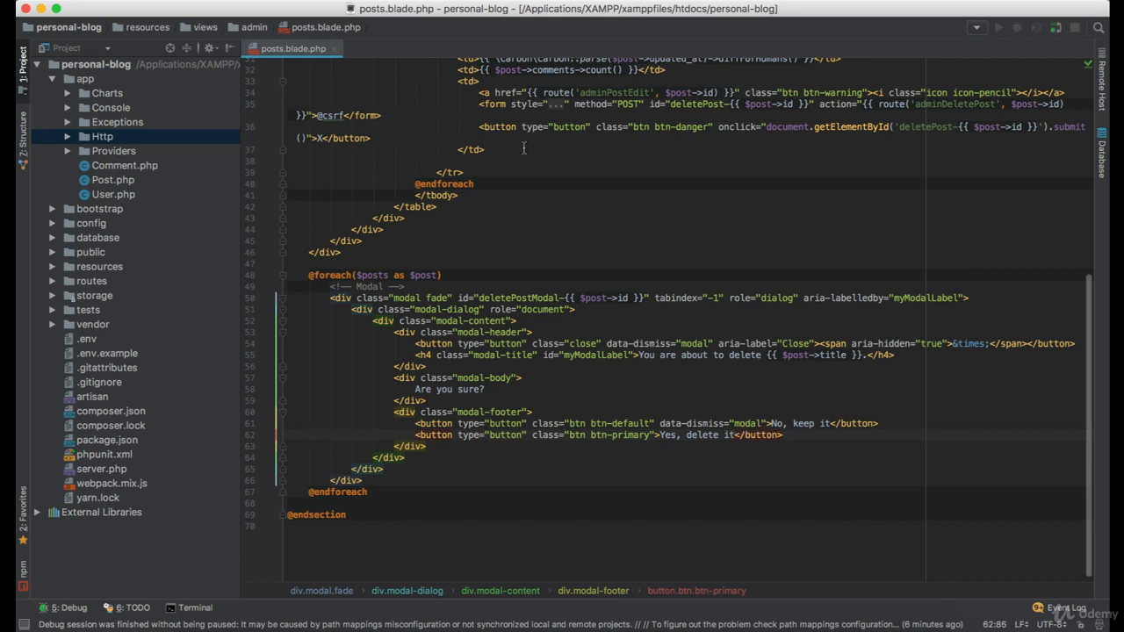
Move the deletePost form from the table cell into modal-footer around the 'Yes, delete it' submit button
left_click(481, 116)
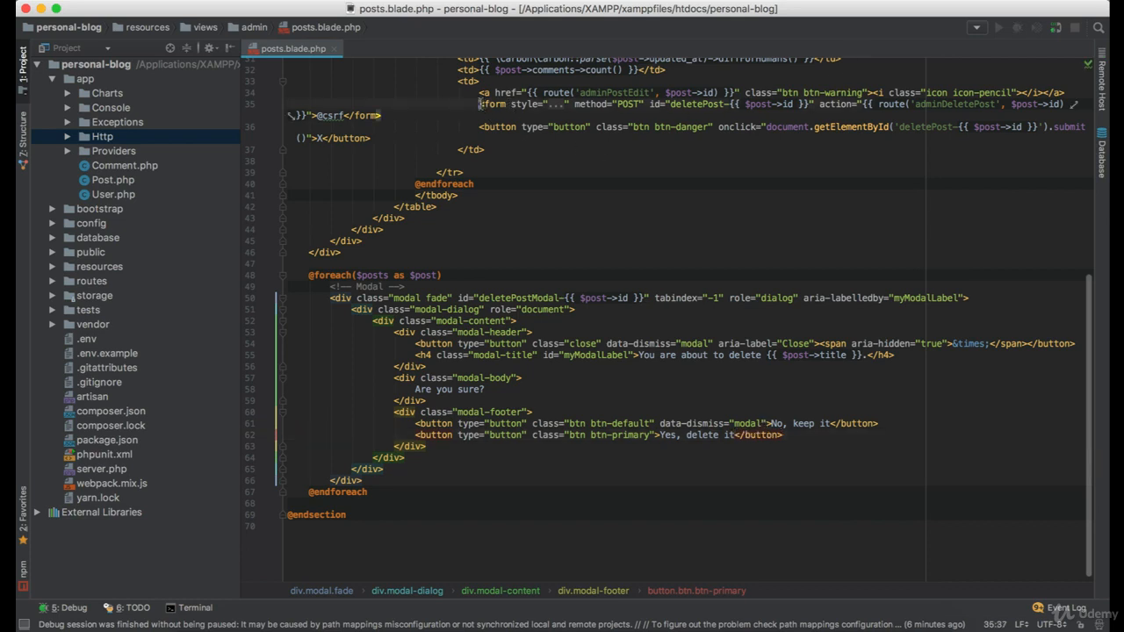
left_click(379, 116)
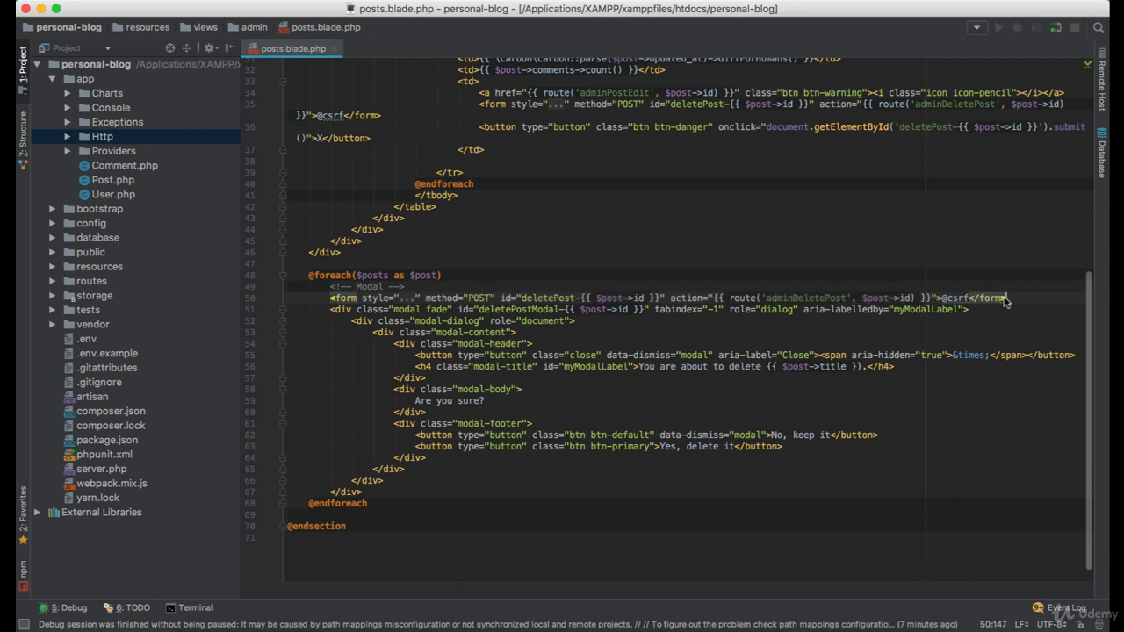
double_click(966, 299)
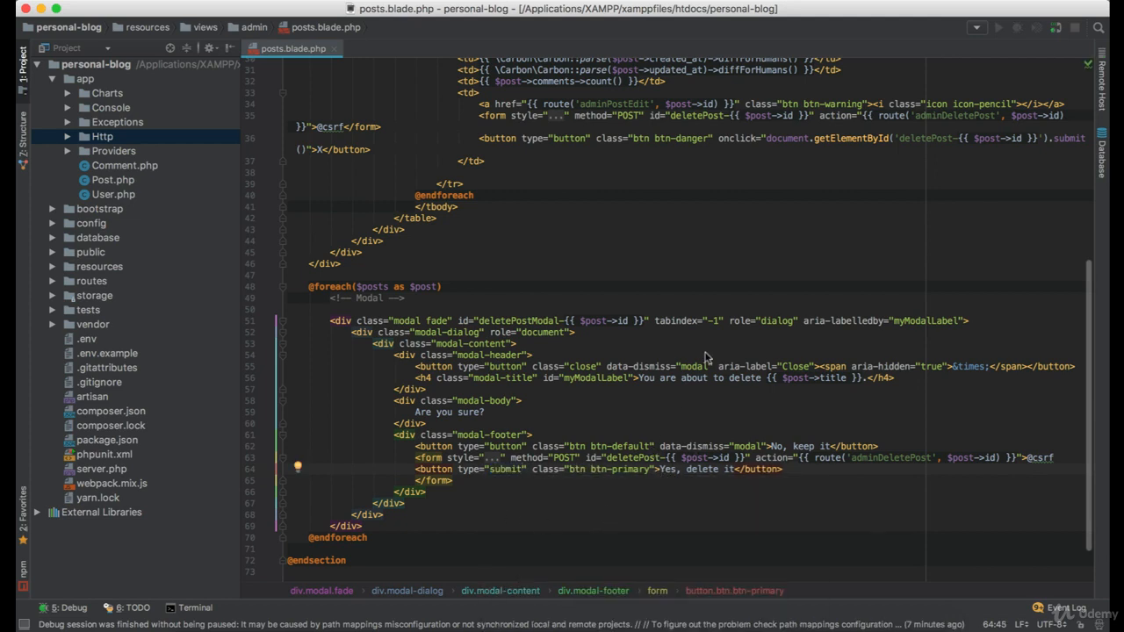
scroll("up", 3)
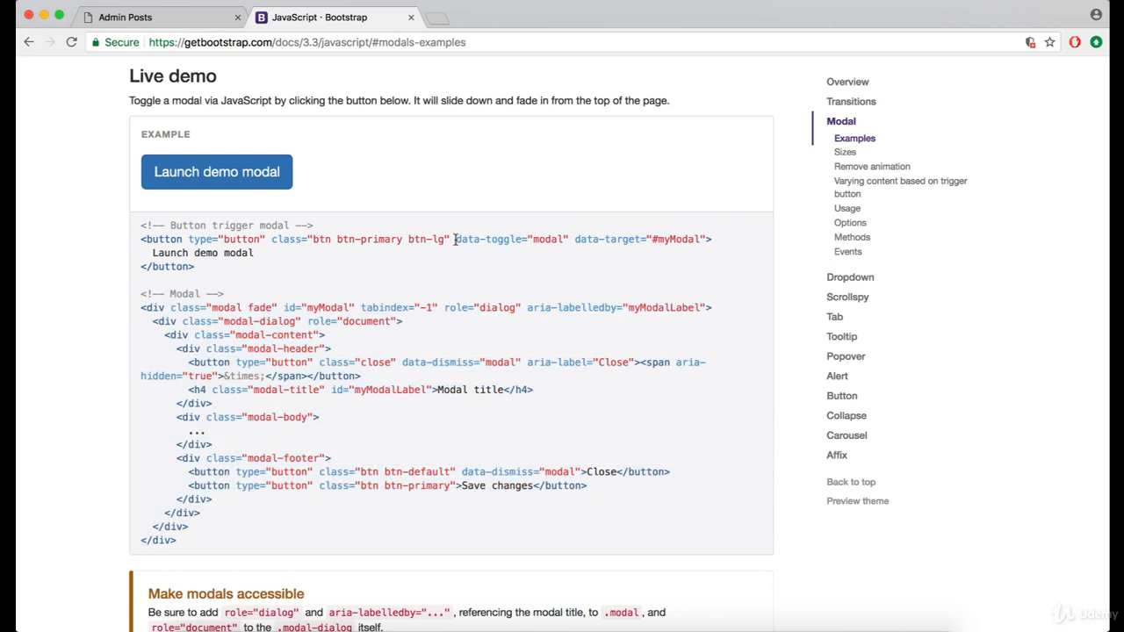
Replace the btn-danger onclick with data-toggle="modal" data-target="#deletePostModal-{{ $post->id }}"
left_click_drag(453, 238, 705, 239)
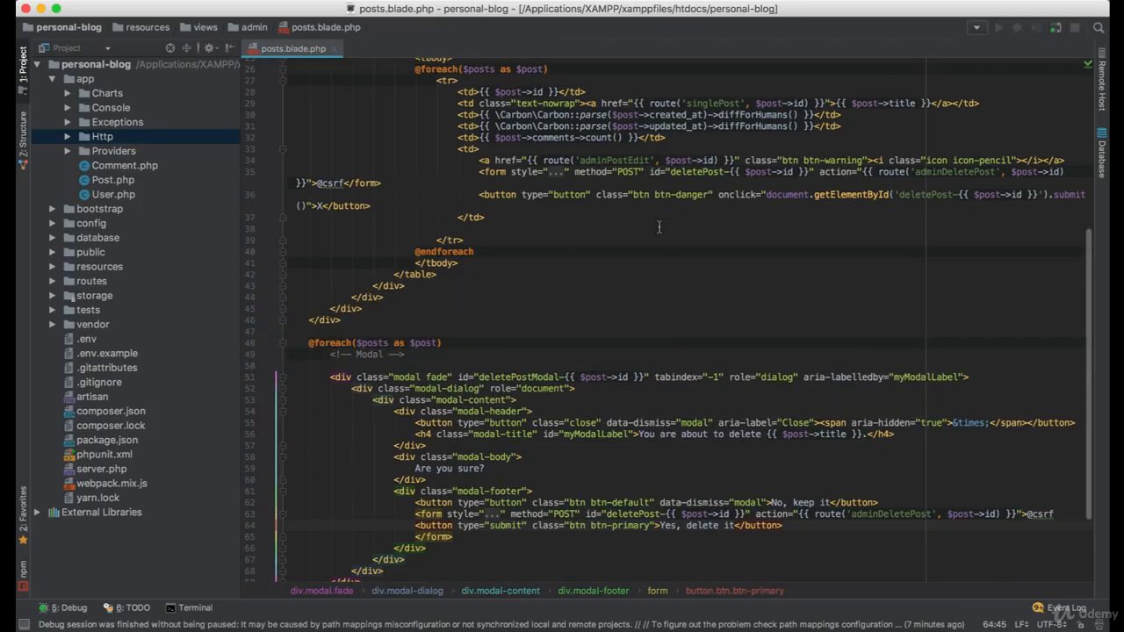
scroll("up", 3)
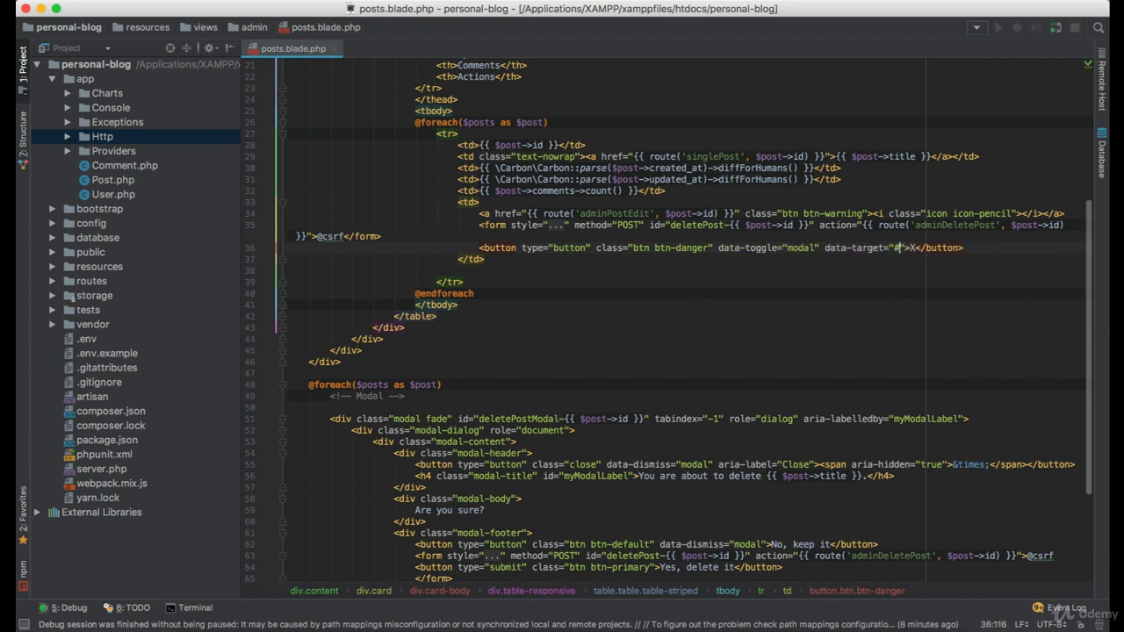
type("delete")
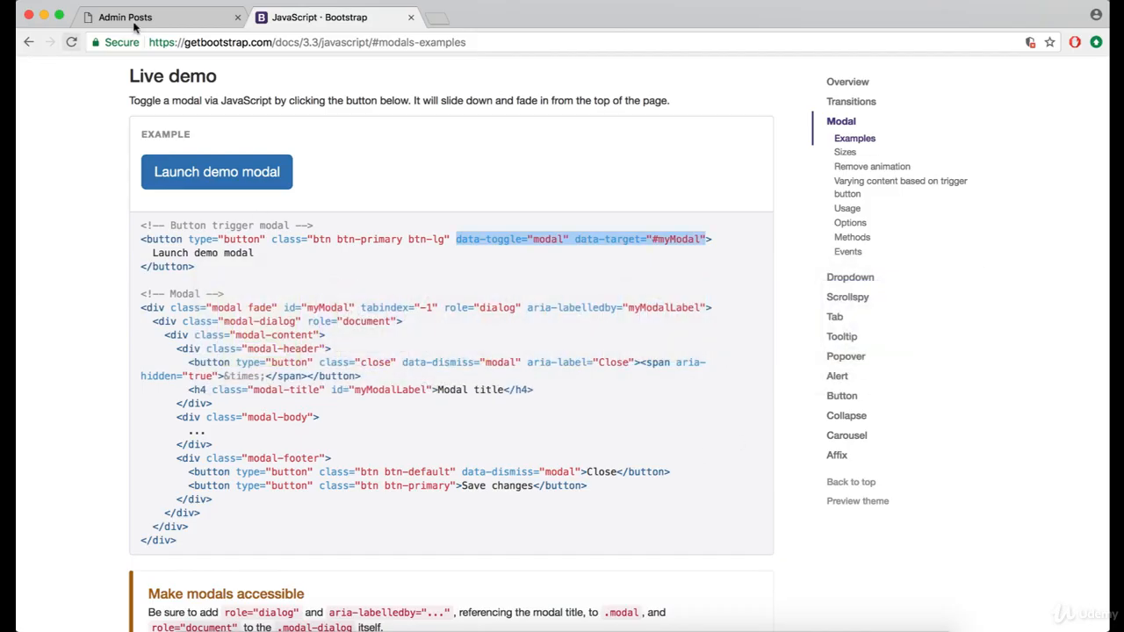
Reload Admin Posts and check the delete buttons open modals naming Post One and Post Two
left_click(123, 18)
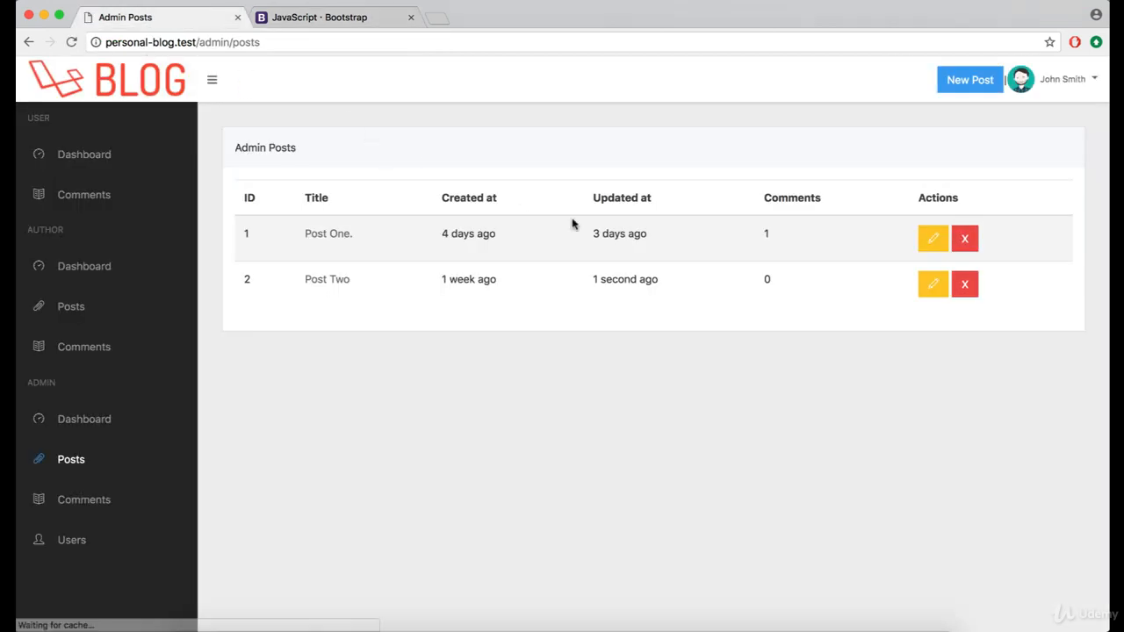
left_click(964, 238)
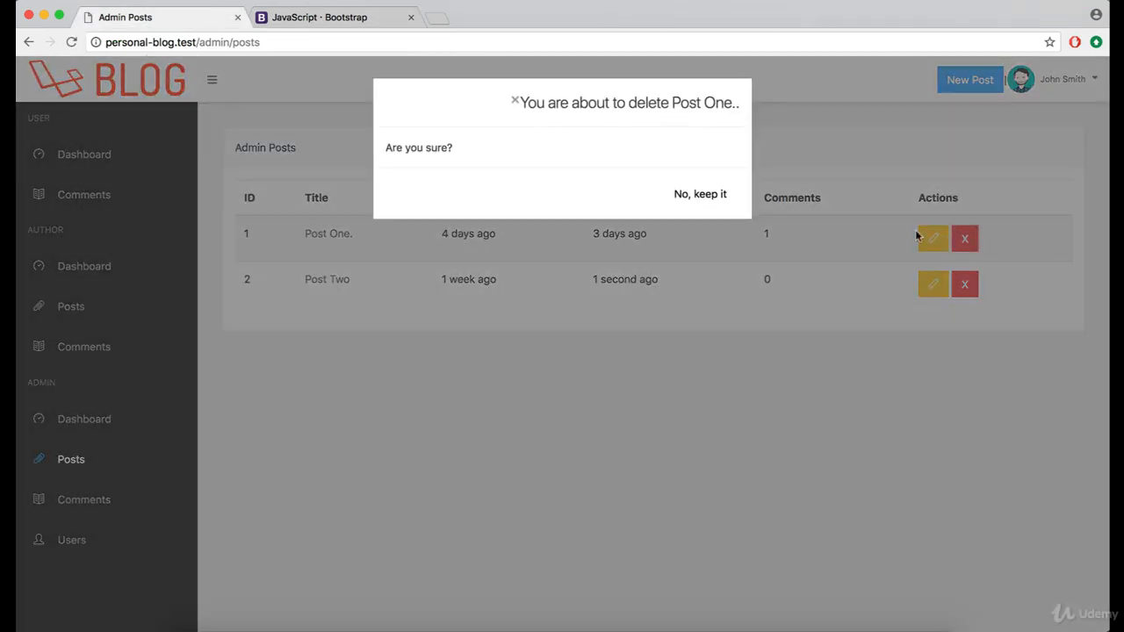
left_click(699, 193)
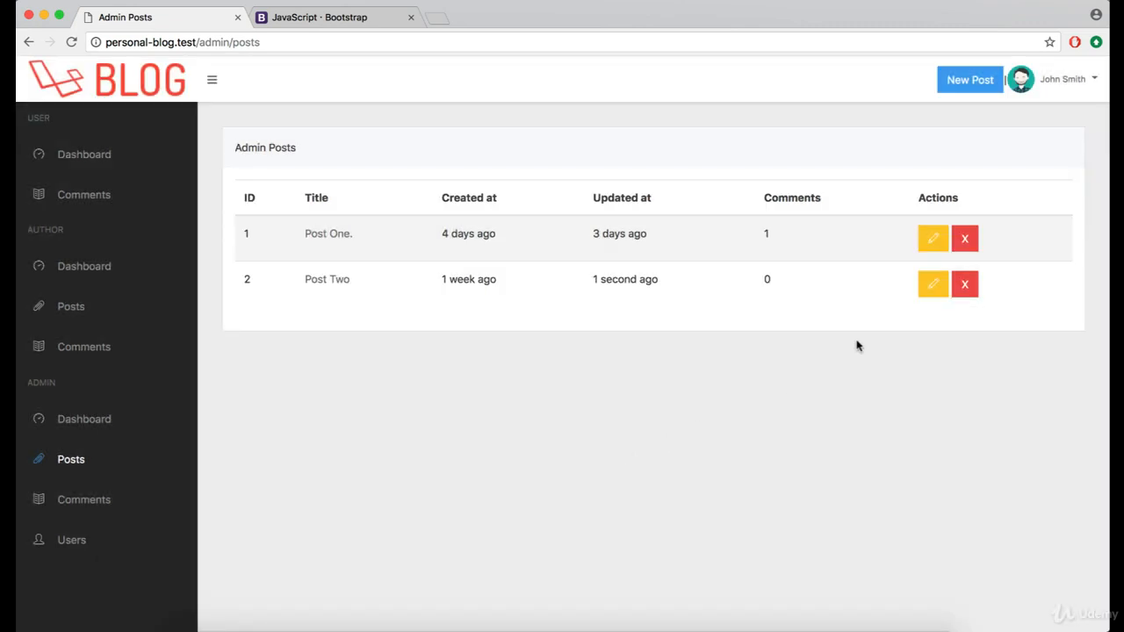
left_click(964, 284)
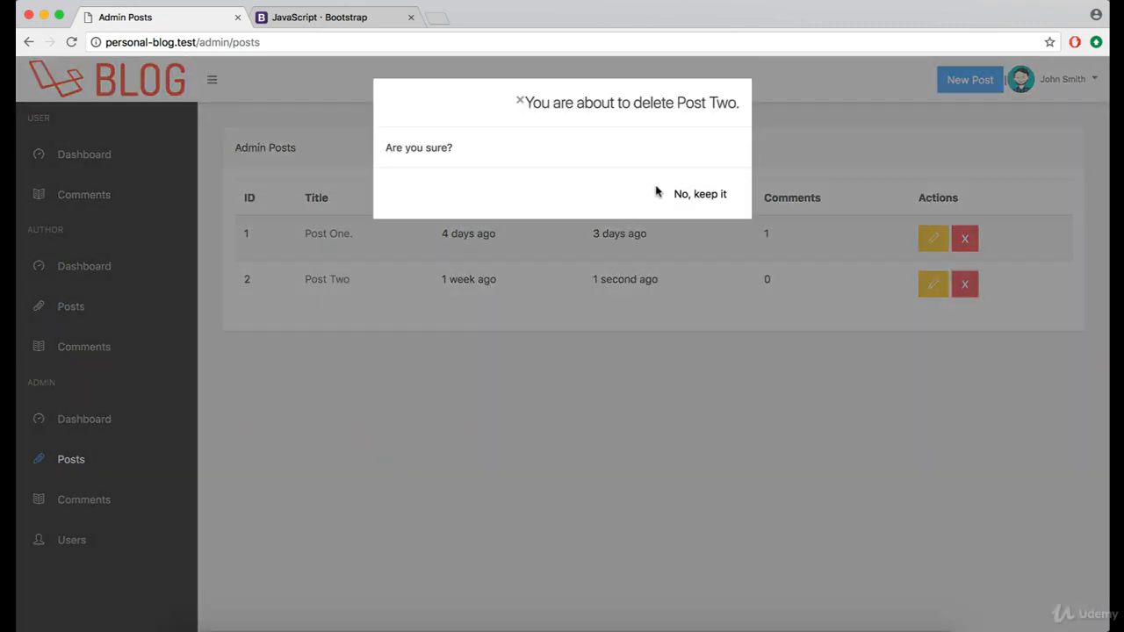
mouse_move(594, 201)
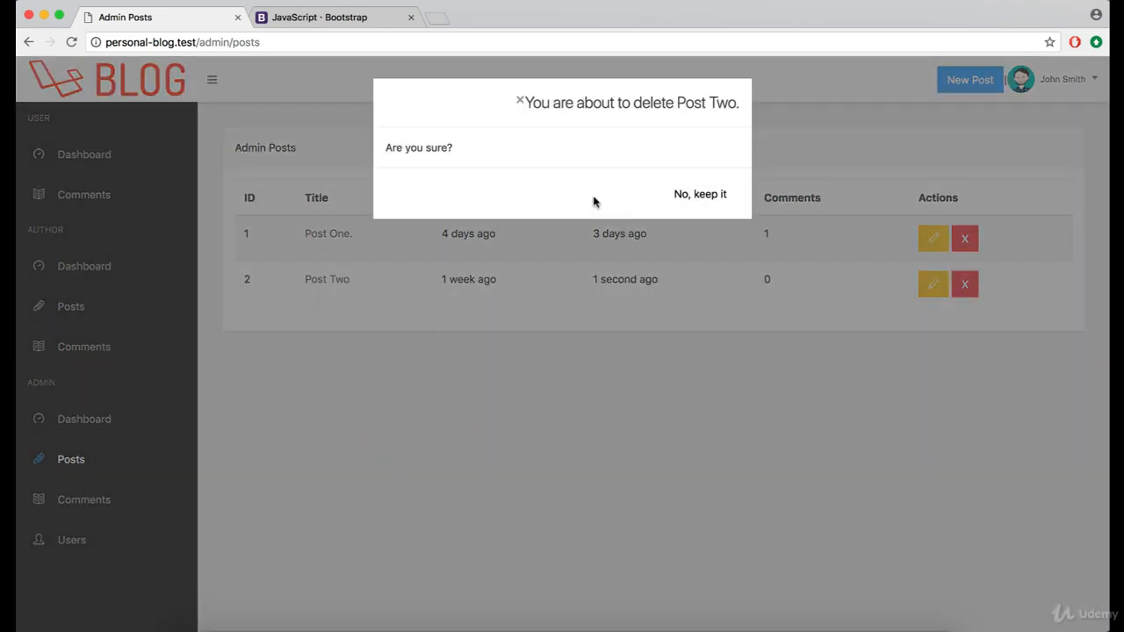
mouse_move(684, 390)
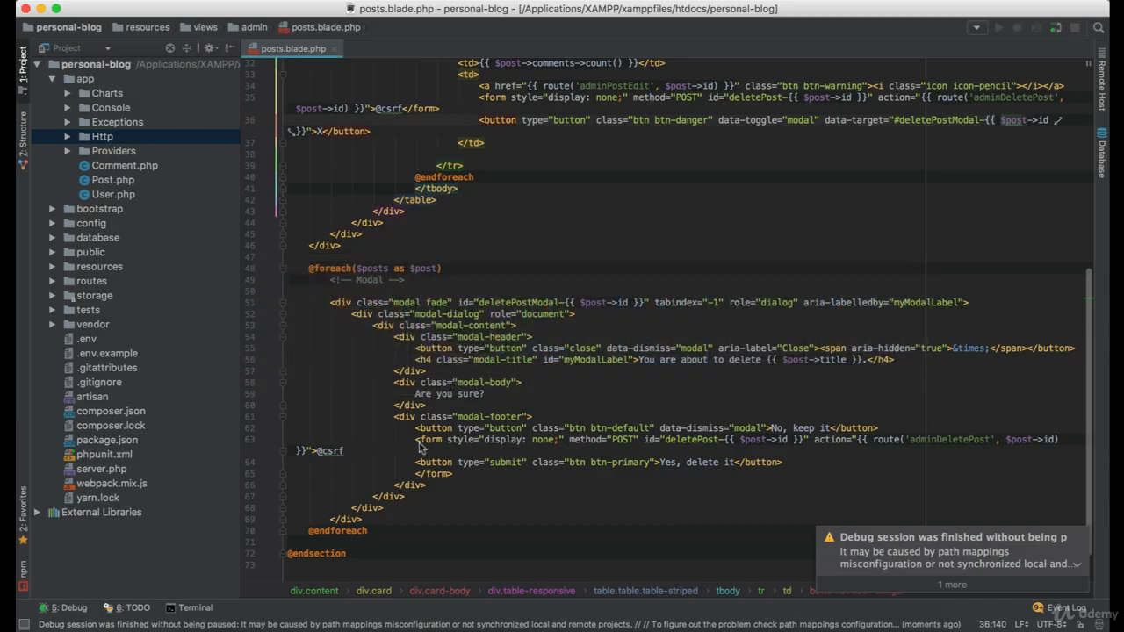
Remove the close cross button from the modal-header and save the view
left_click(478, 438)
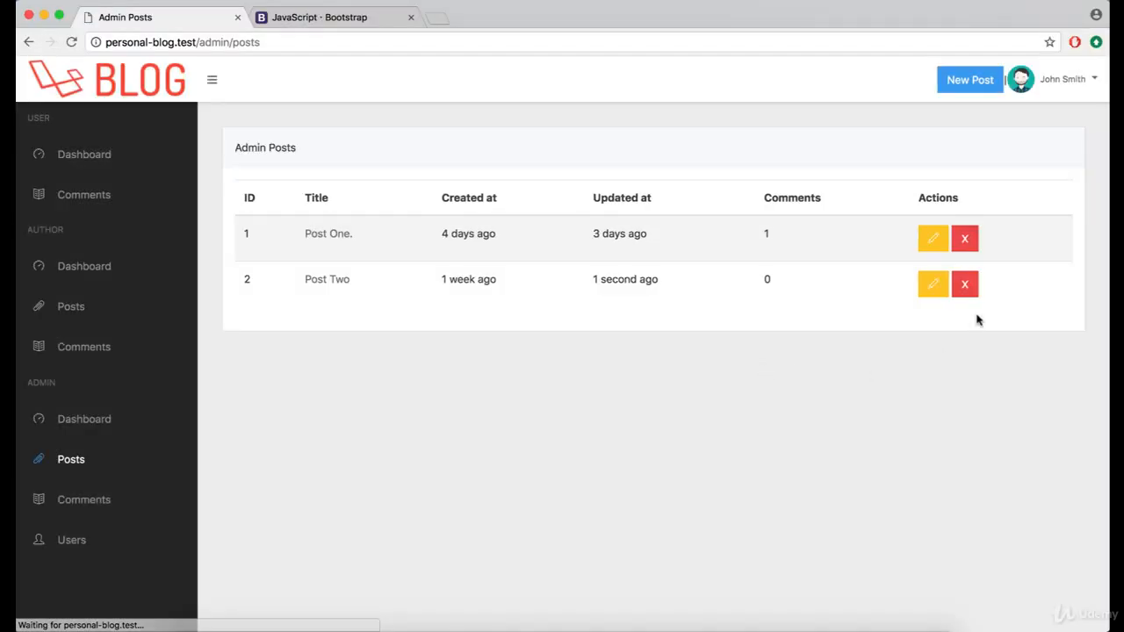
left_click(964, 284)
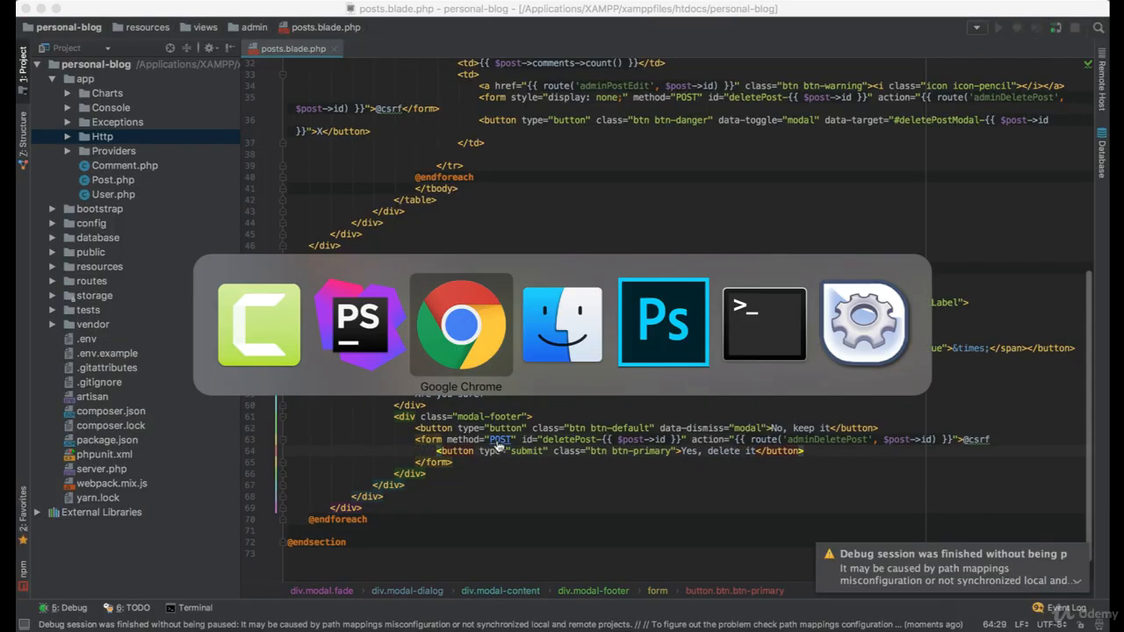
left_click(460, 323)
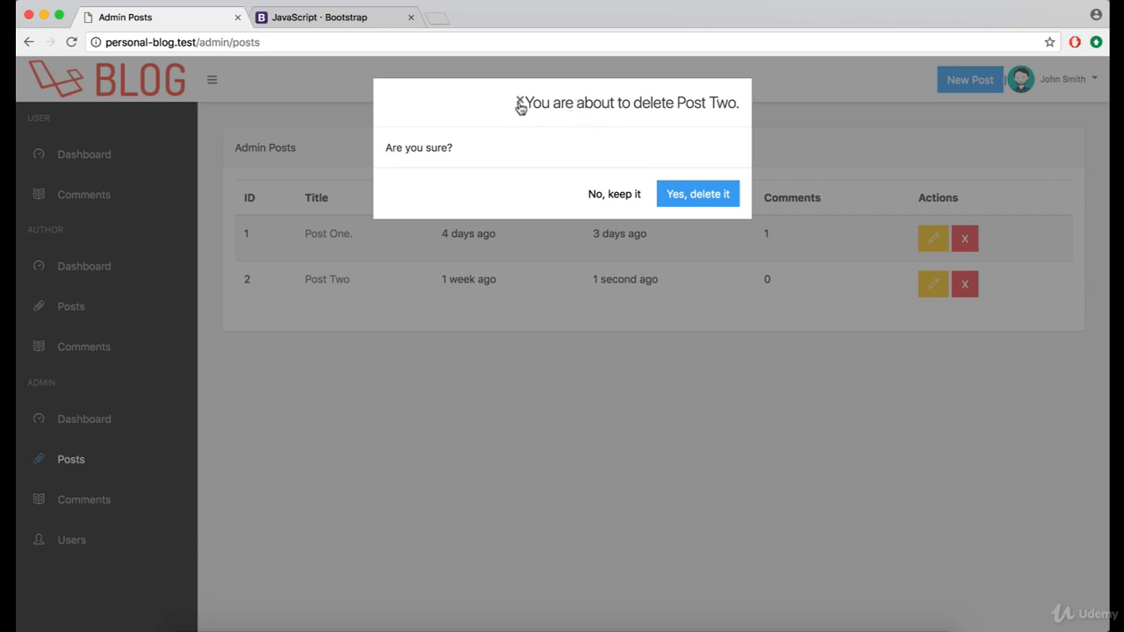
mouse_move(521, 106)
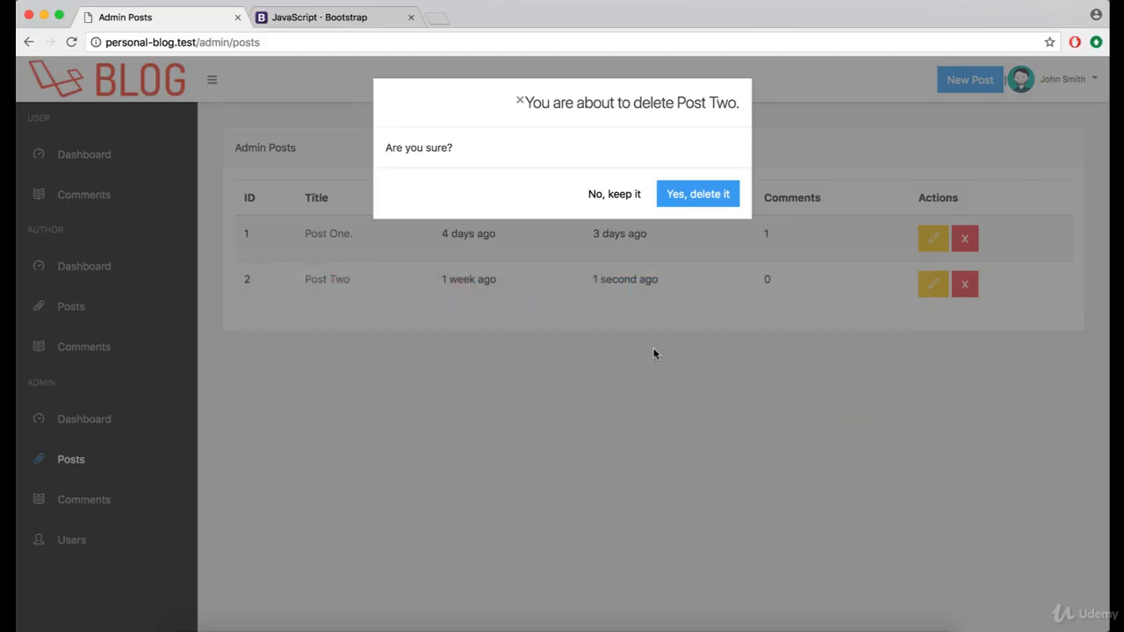
mouse_move(776, 249)
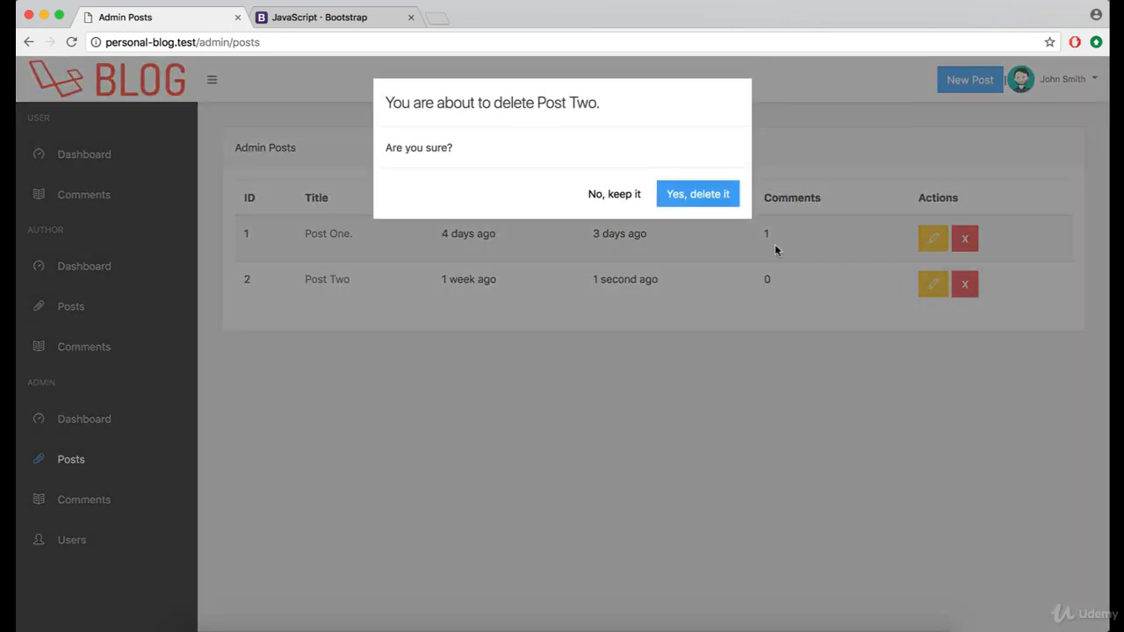
mouse_move(648, 230)
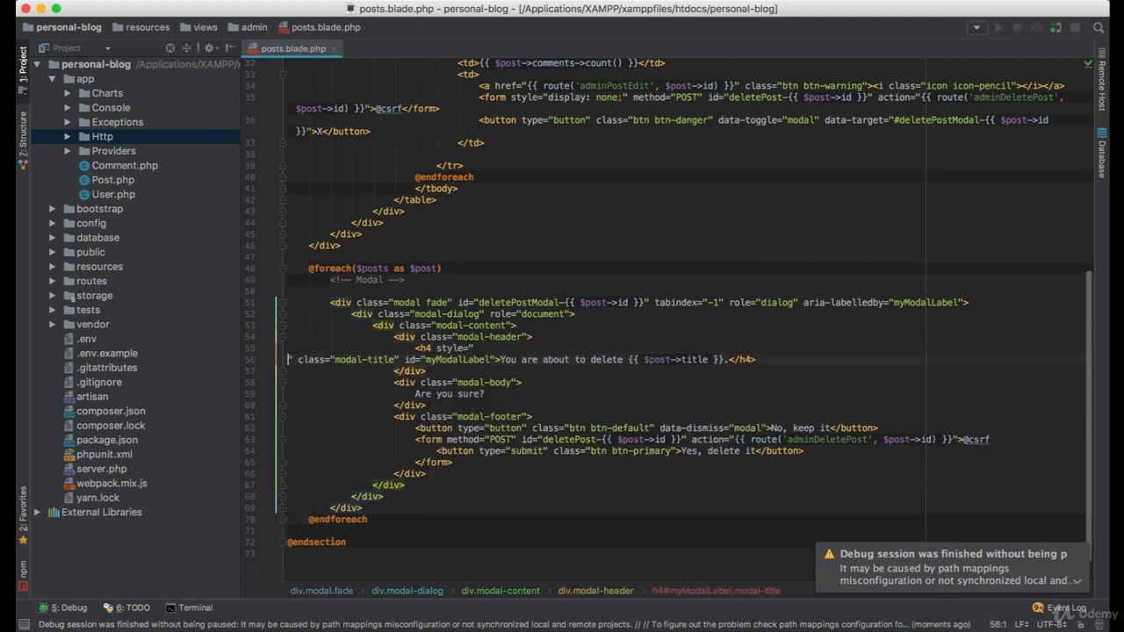
type("test/admin/posts")
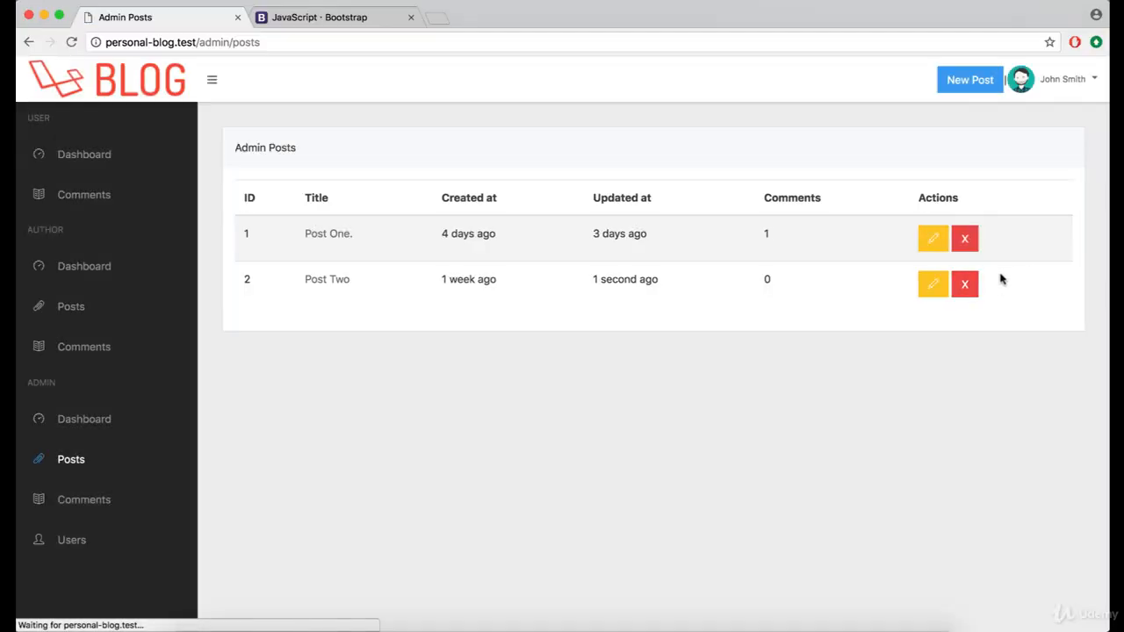
Delete Post Two via 'Yes, delete it', leaving only Post One in Admin Posts
left_click(964, 285)
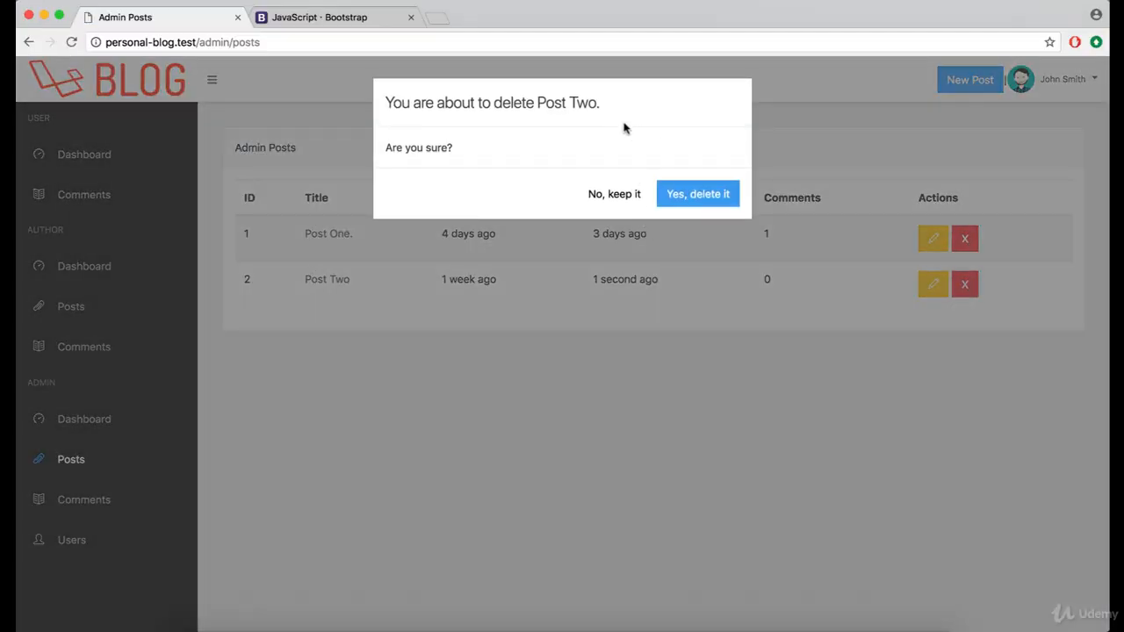
mouse_move(583, 132)
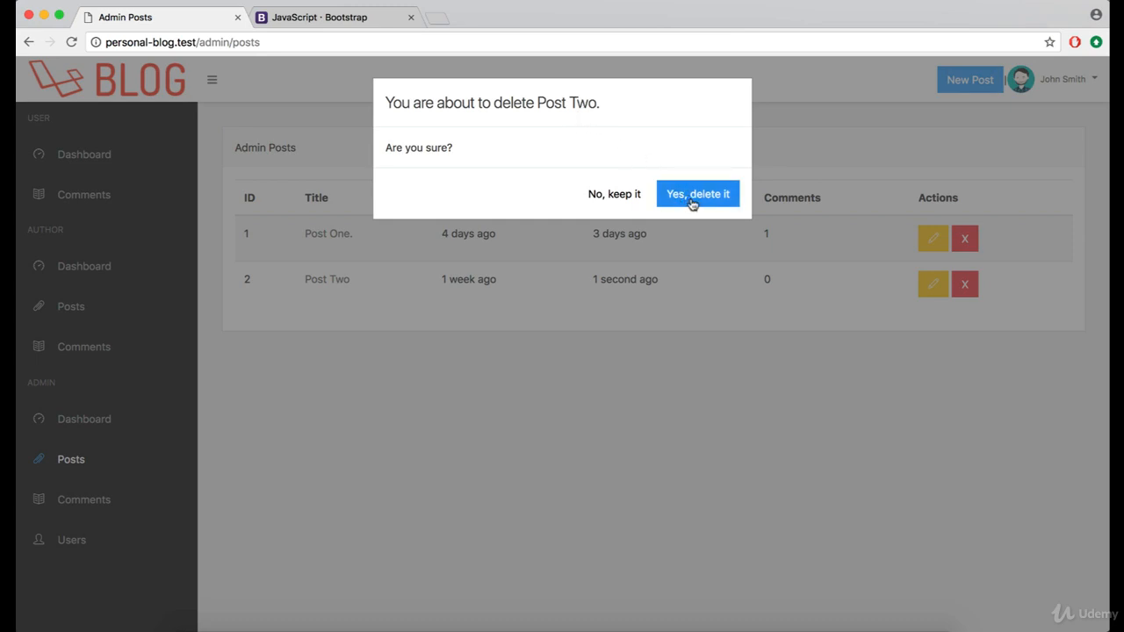
left_click(697, 193)
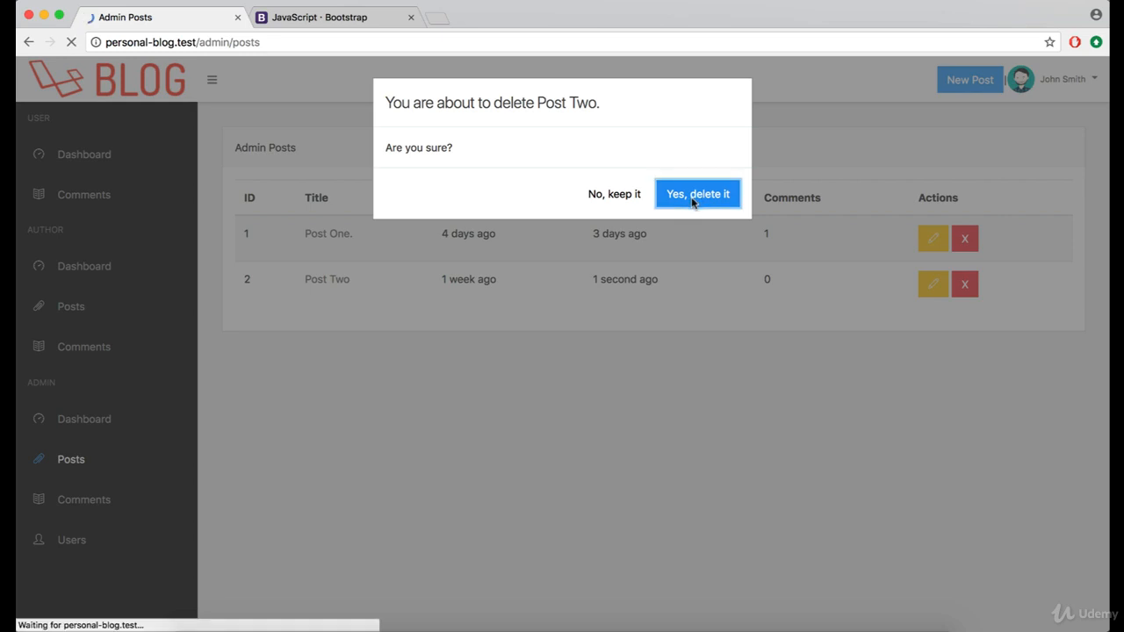
left_click(697, 193)
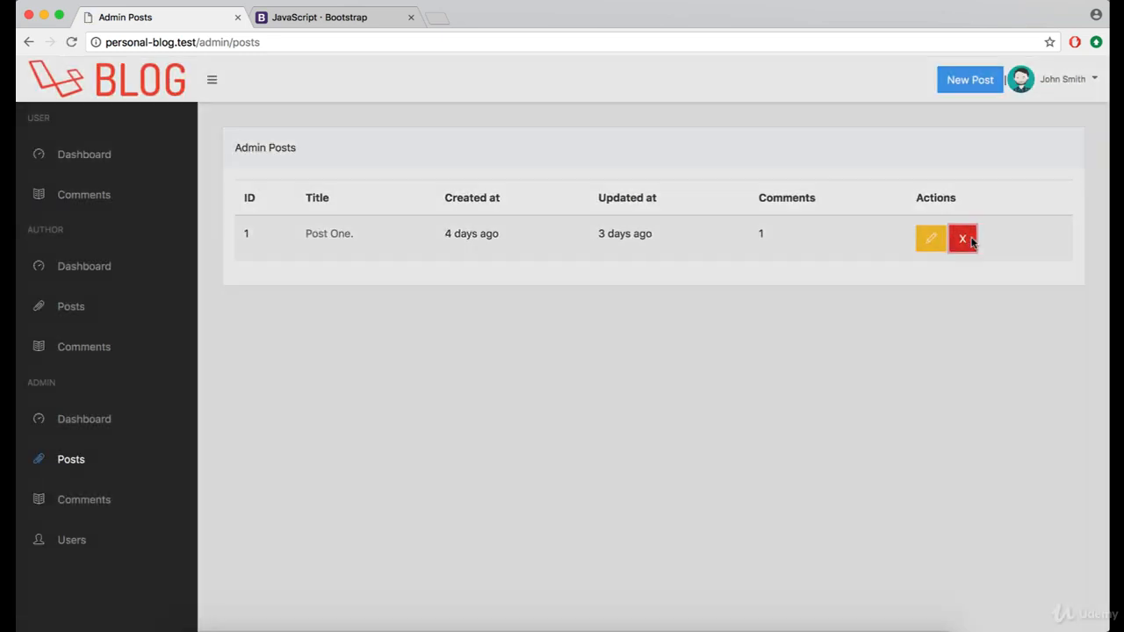
mouse_move(597, 314)
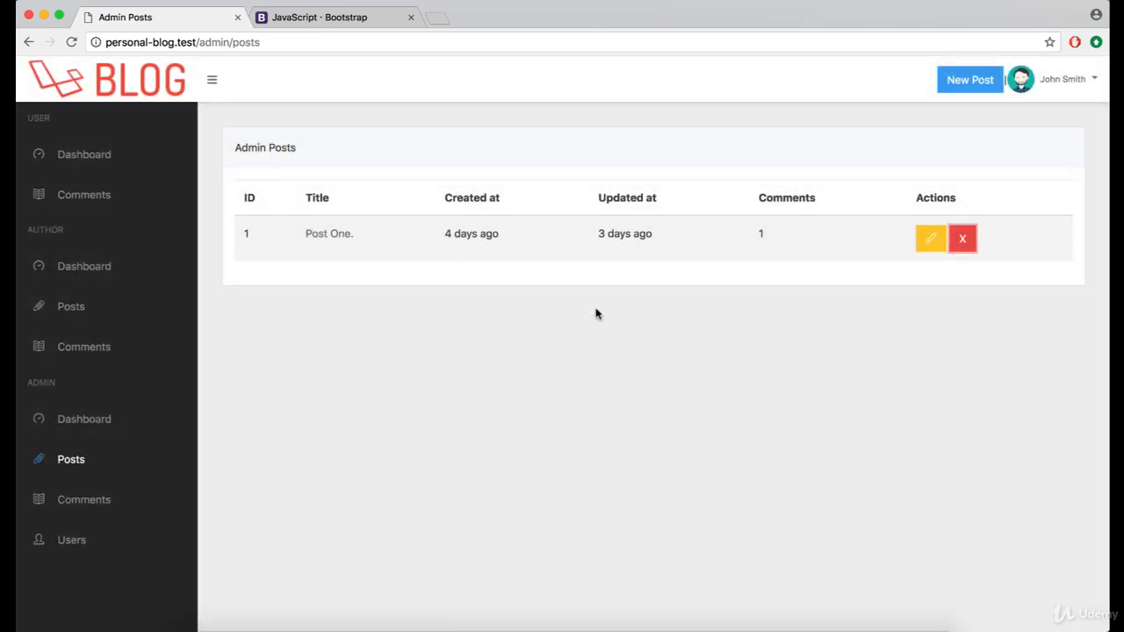
mouse_move(620, 381)
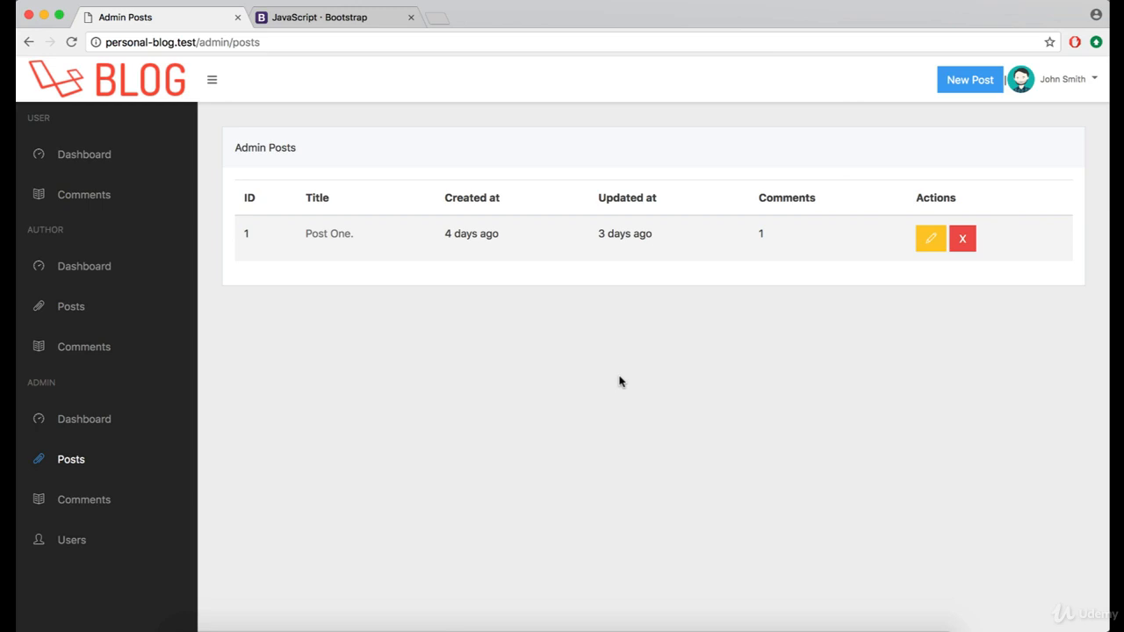
Open comments.blade.php and loop the copied modal over $comments instead of $posts
left_click(85, 498)
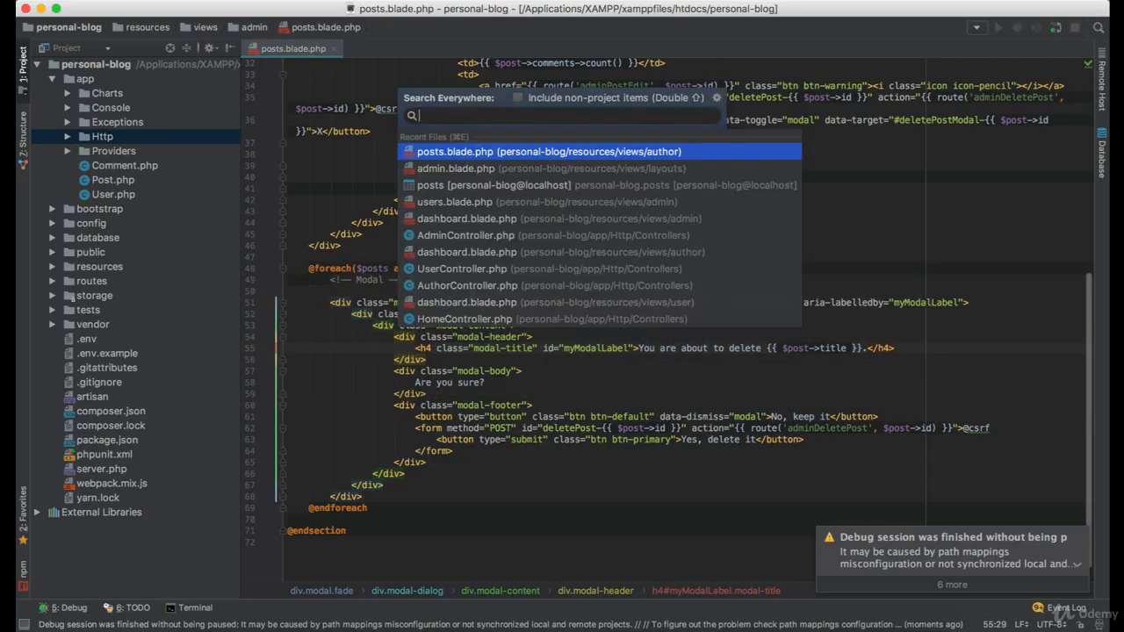
type("comments")
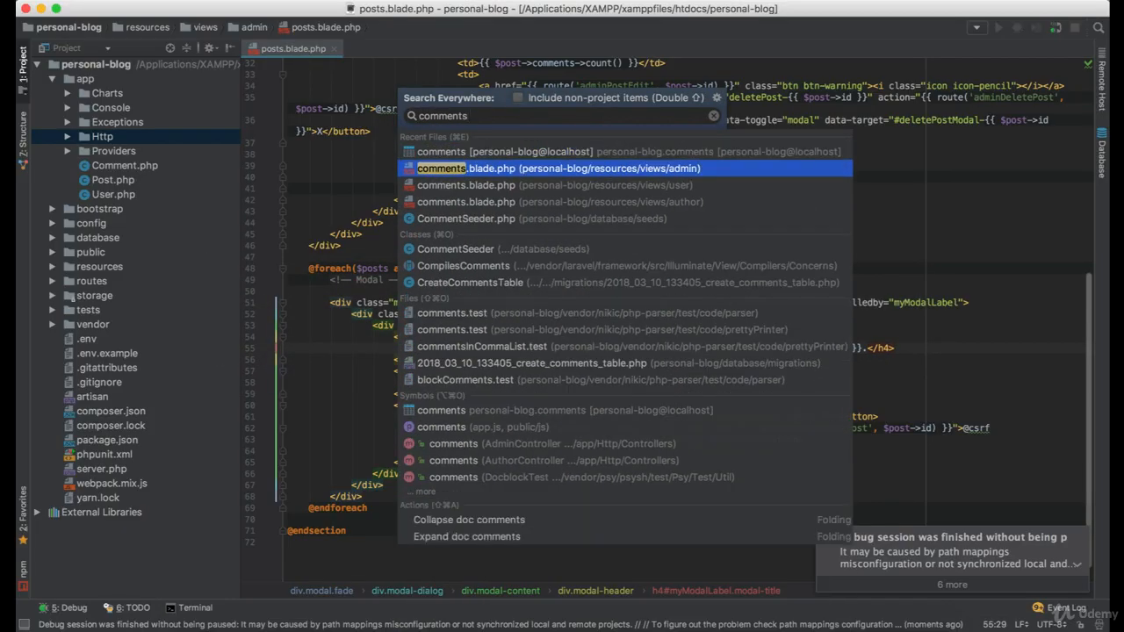
left_click(554, 168)
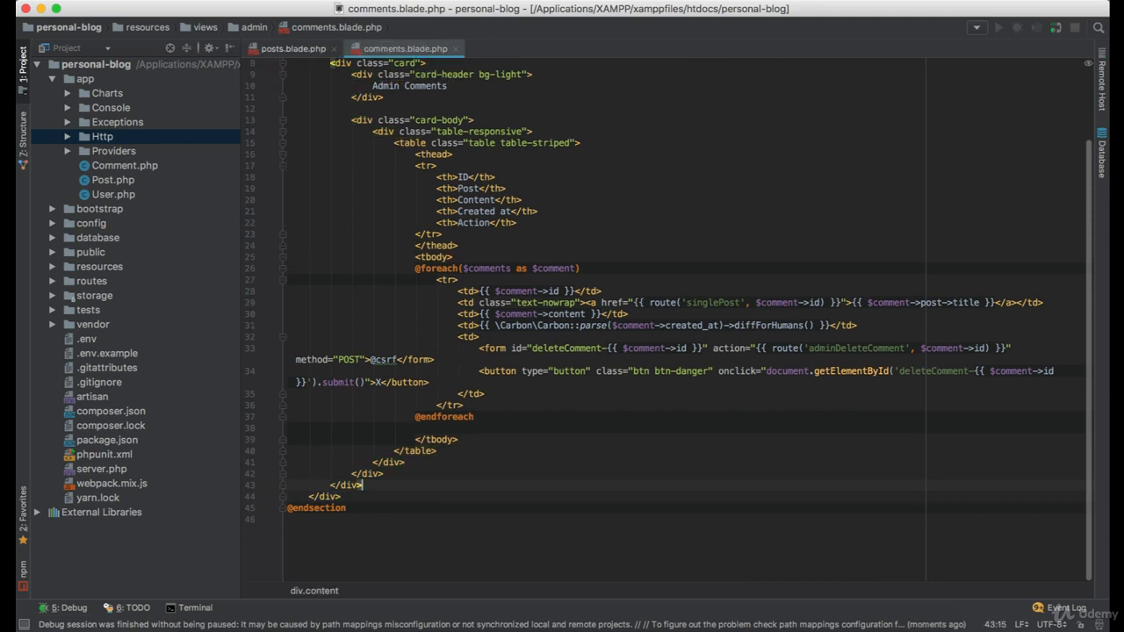
scroll("down", 3)
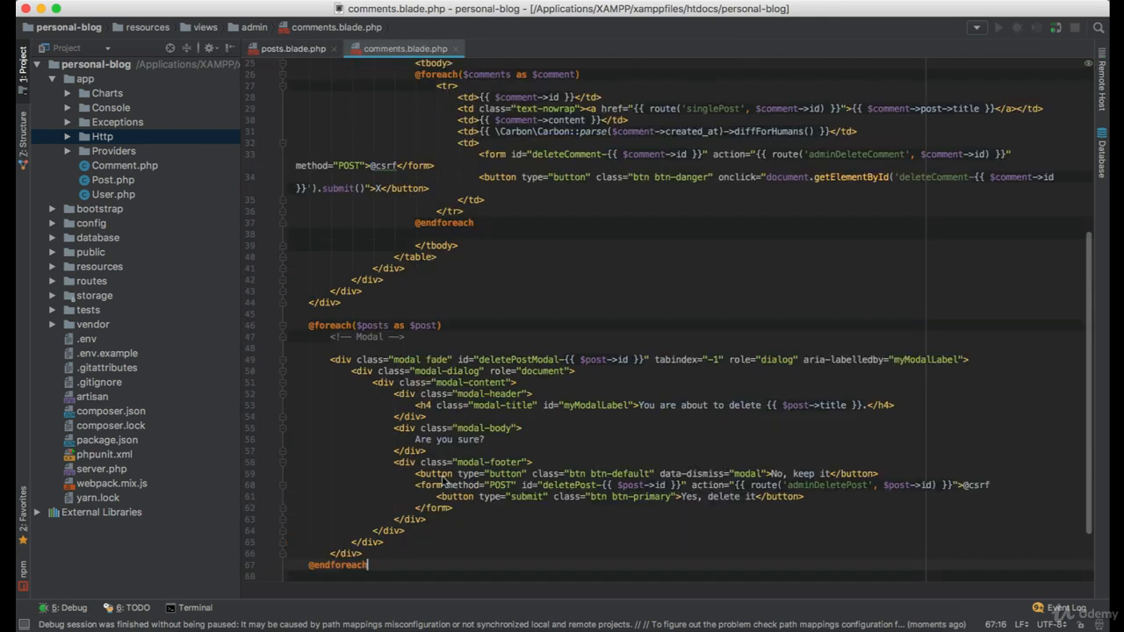
double_click(368, 325)
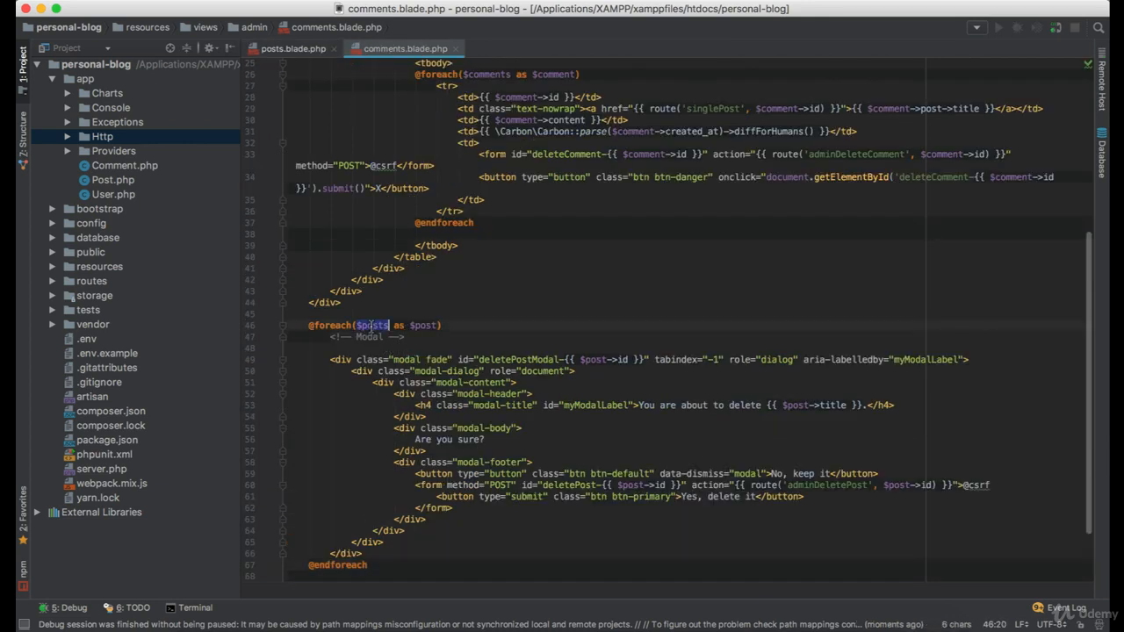
type("comments")
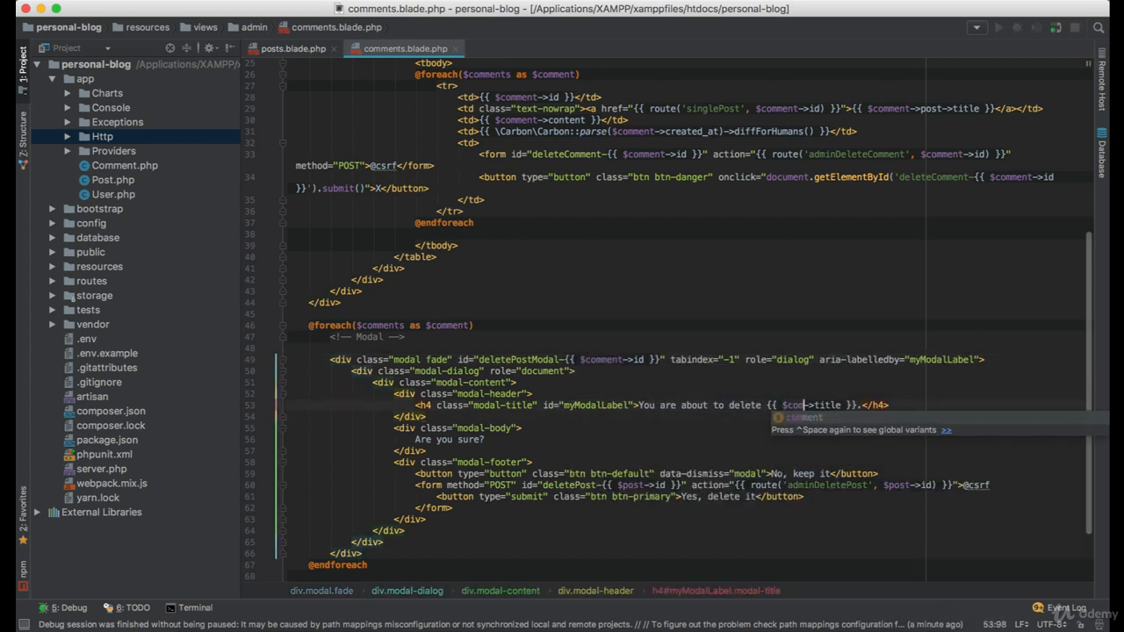
Retitle the modal 'You are about to delete comment for post {{ $comment->post->title }}'
key("Escape")
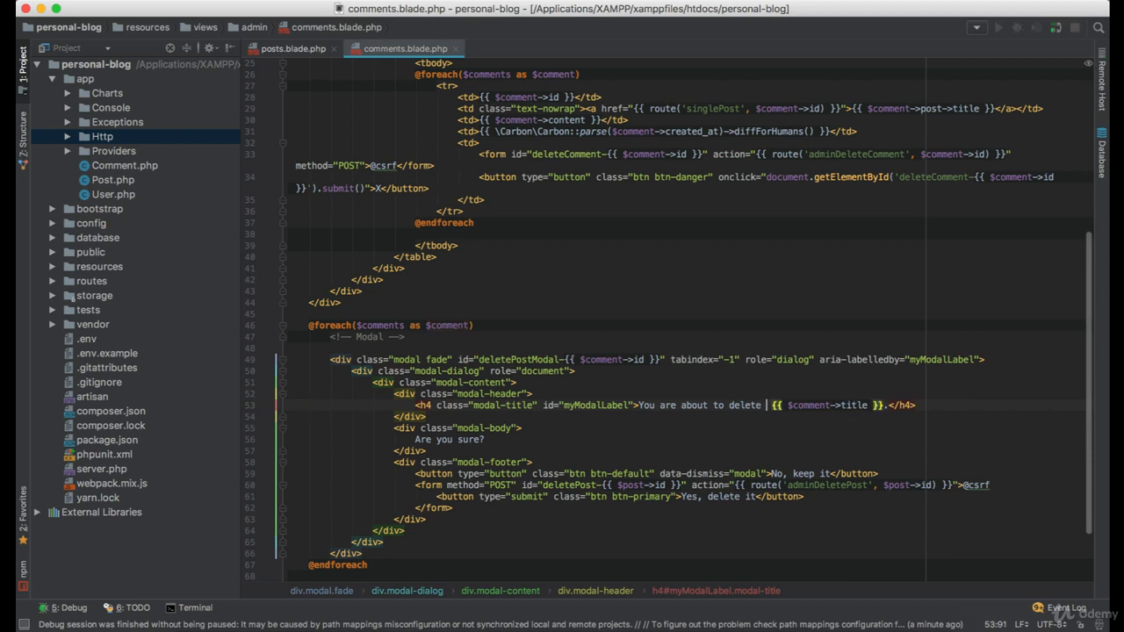
type("comment")
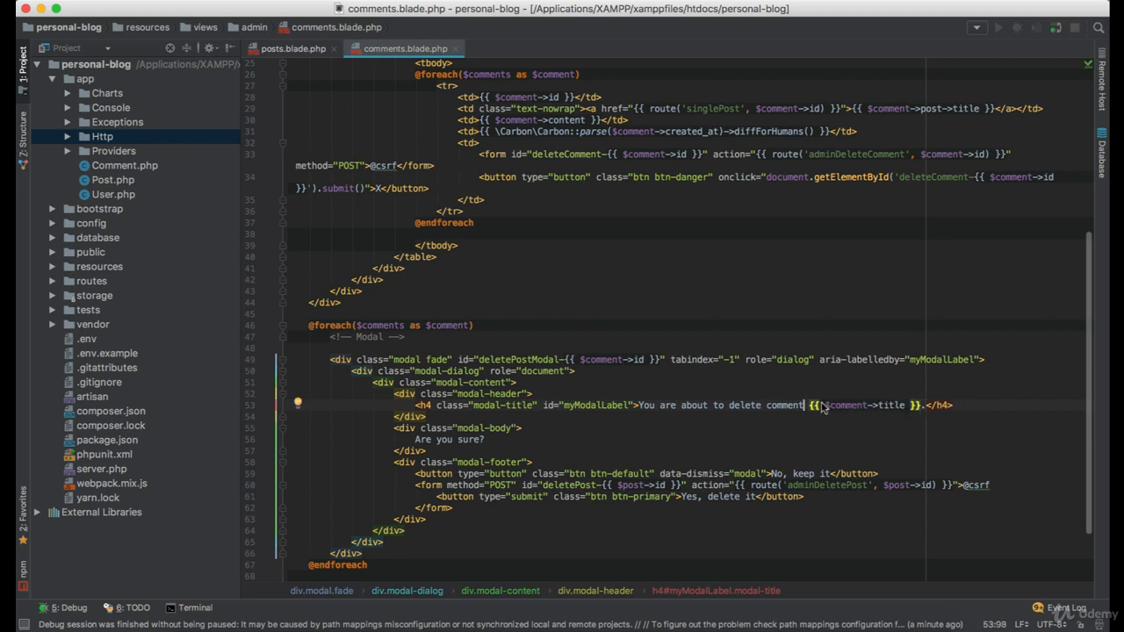
type("for post")
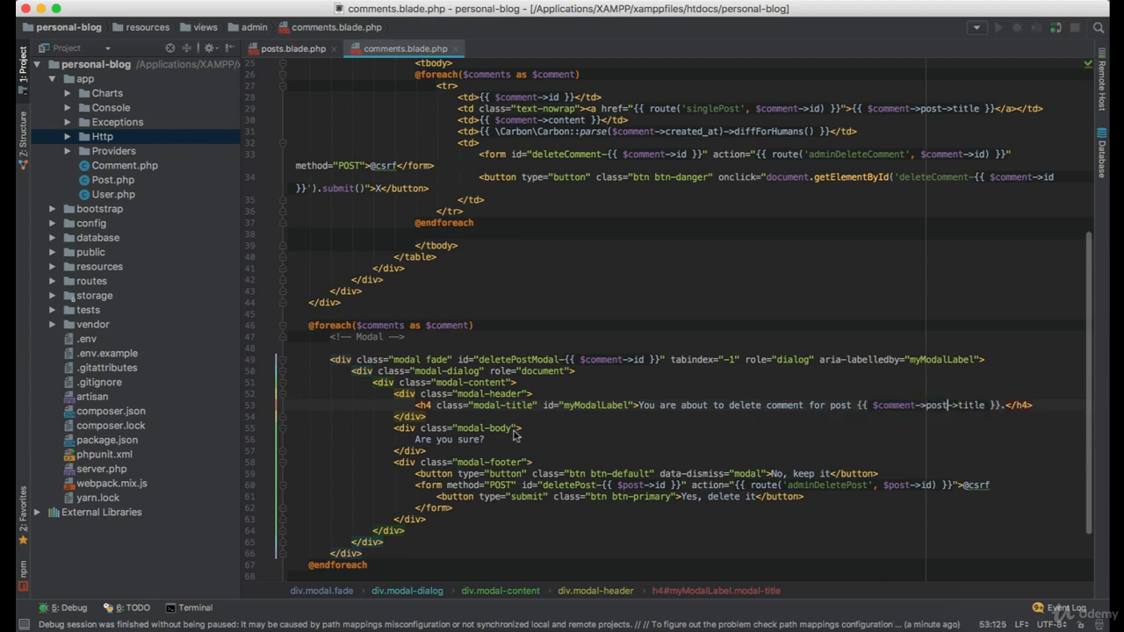
left_click(618, 485)
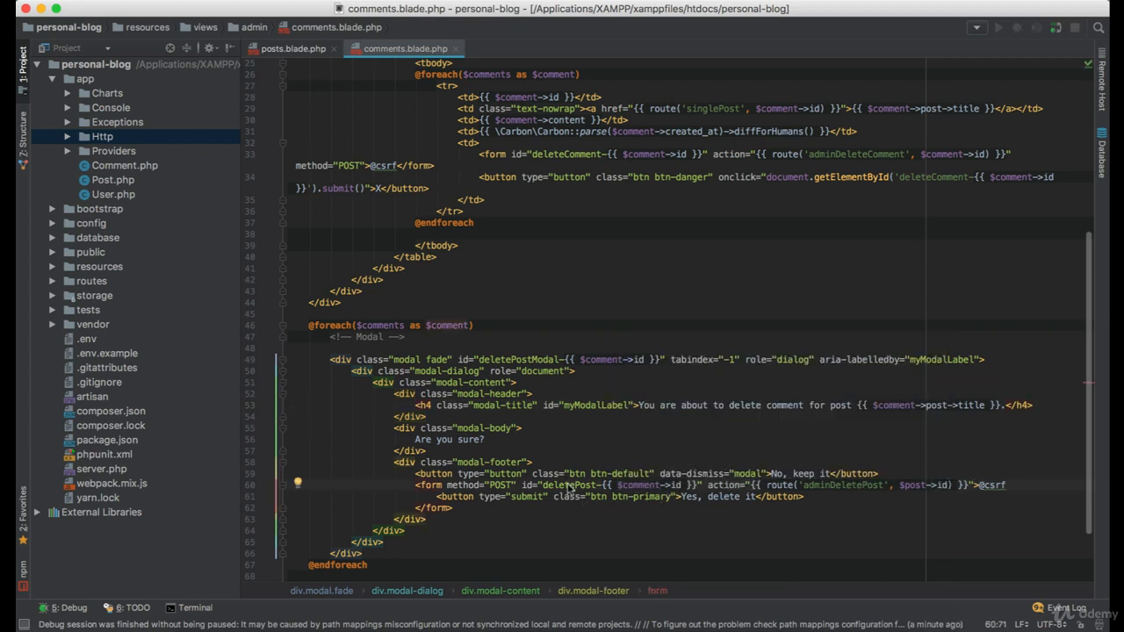
scroll("up", 3)
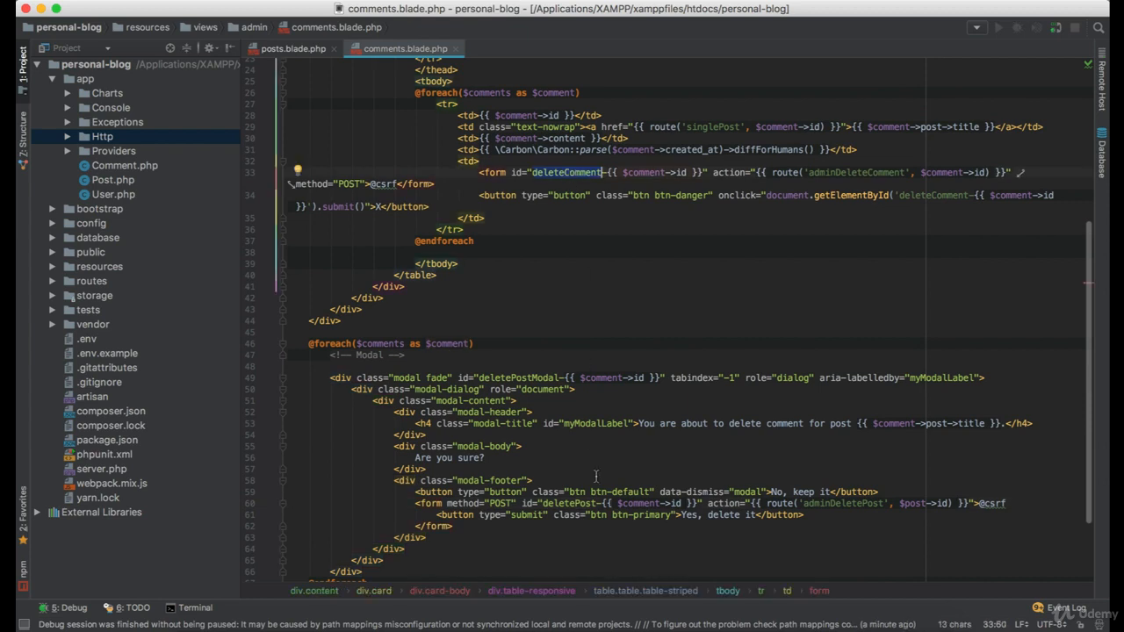
Rename ids to deleteComment, point the form at adminDeleteComment, and give the button data-target deleteCommentModal
left_click(596, 502)
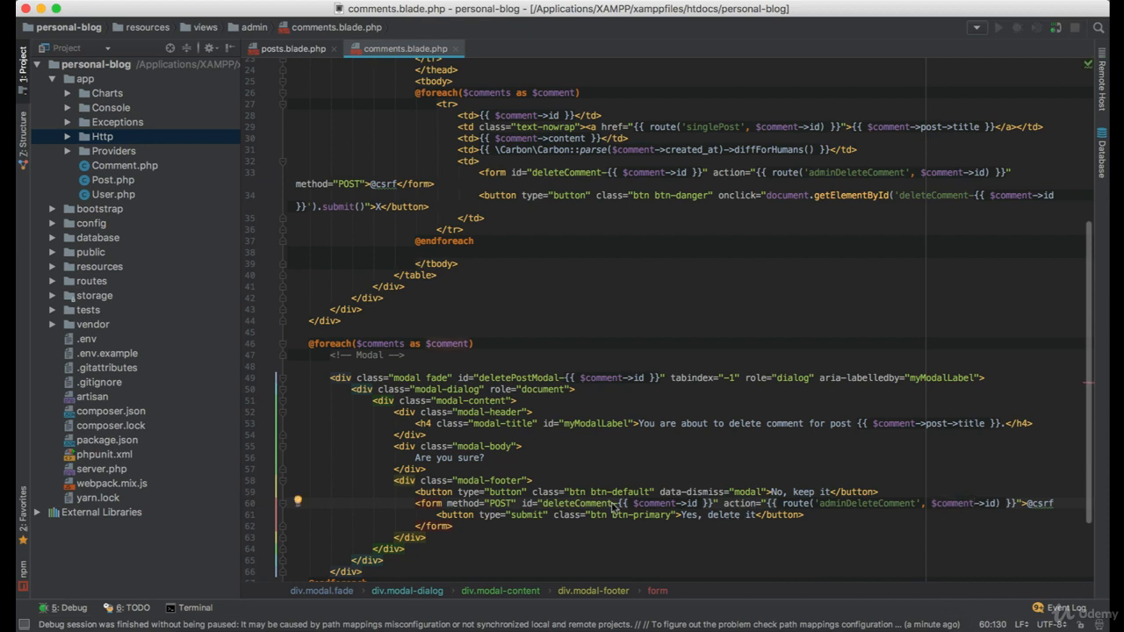
mouse_move(631, 328)
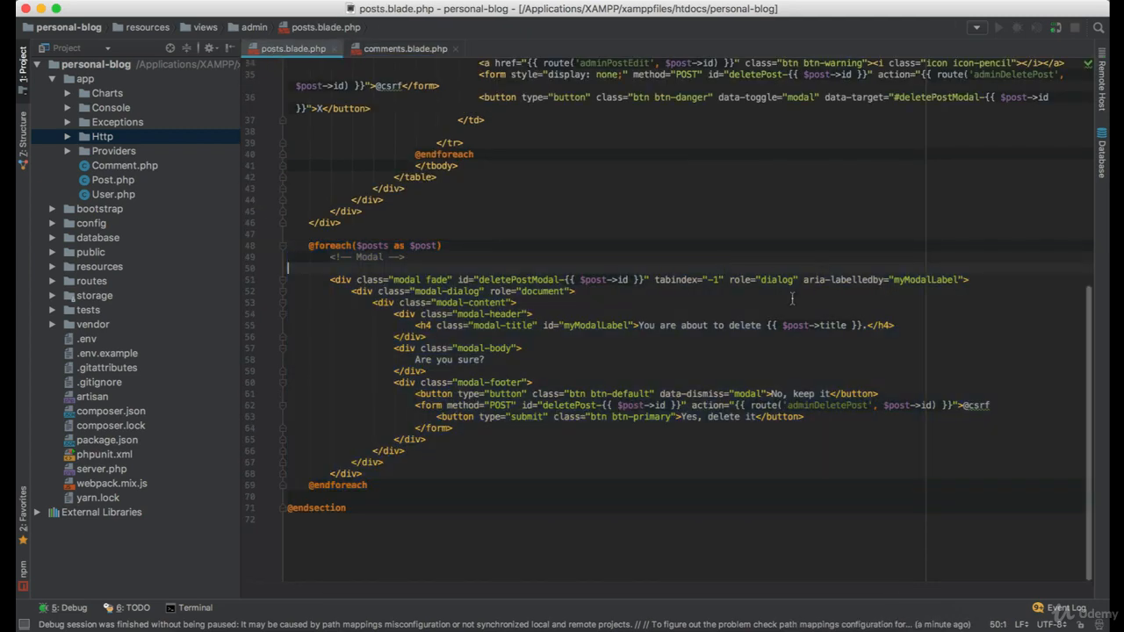
scroll("up", 3)
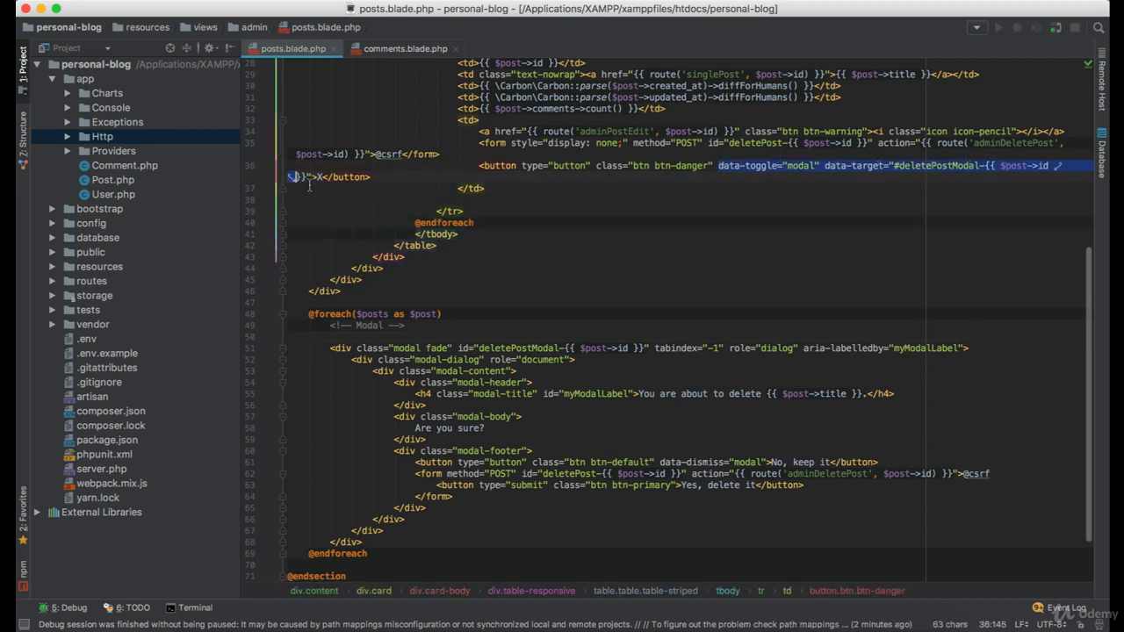
left_click(404, 49)
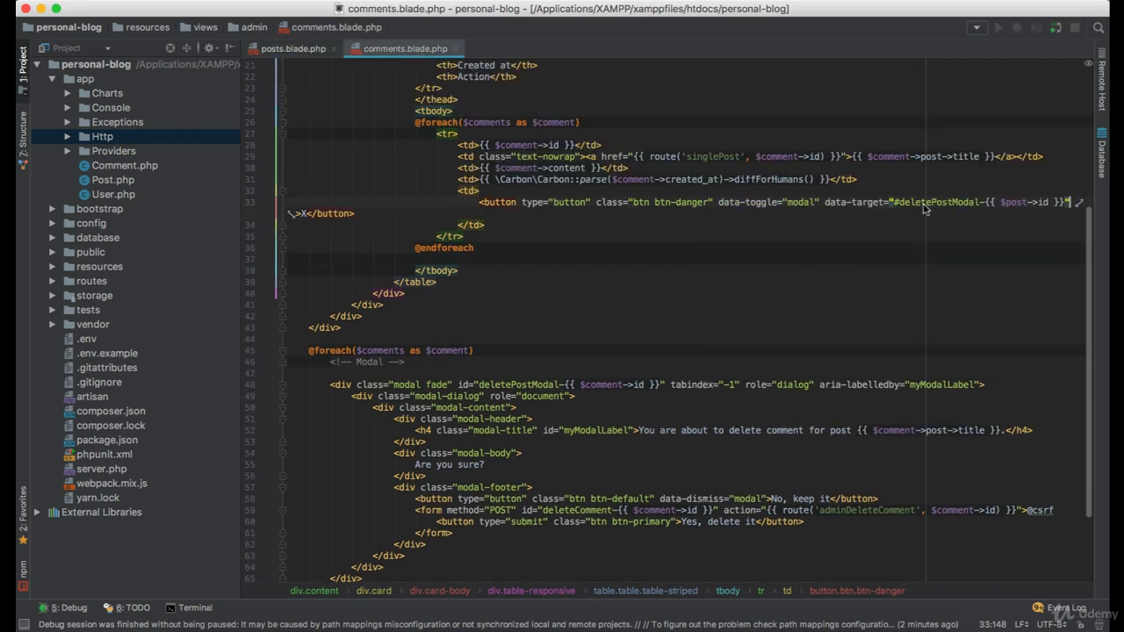
mouse_move(904, 342)
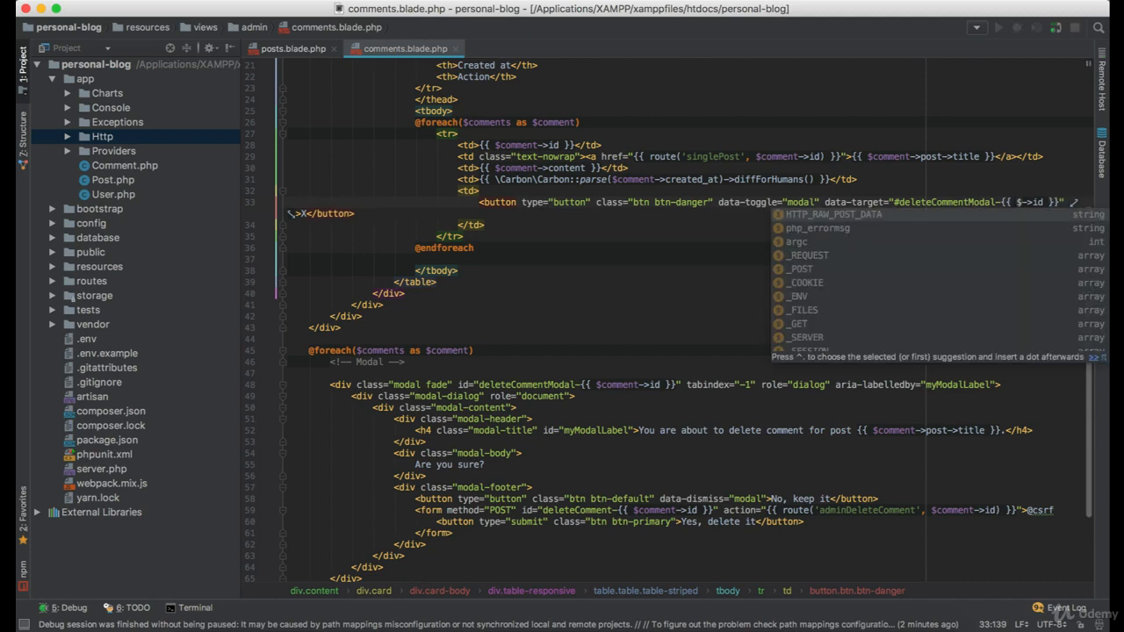
key("Escape")
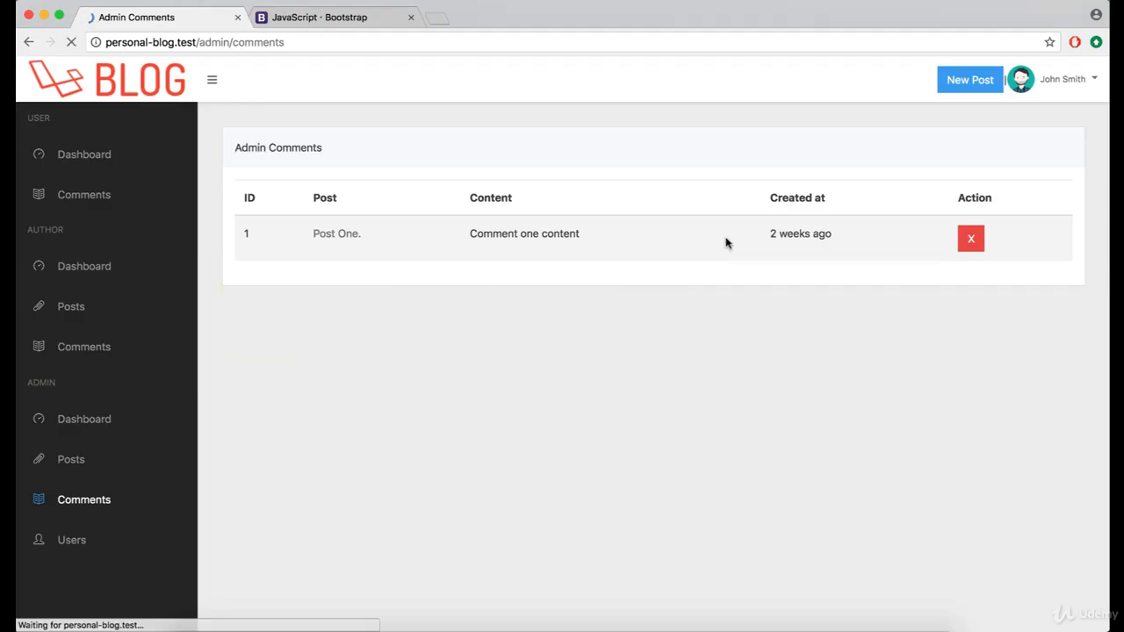
Delete the comment on Post One through the modal, then go to Author > Posts
left_click(969, 238)
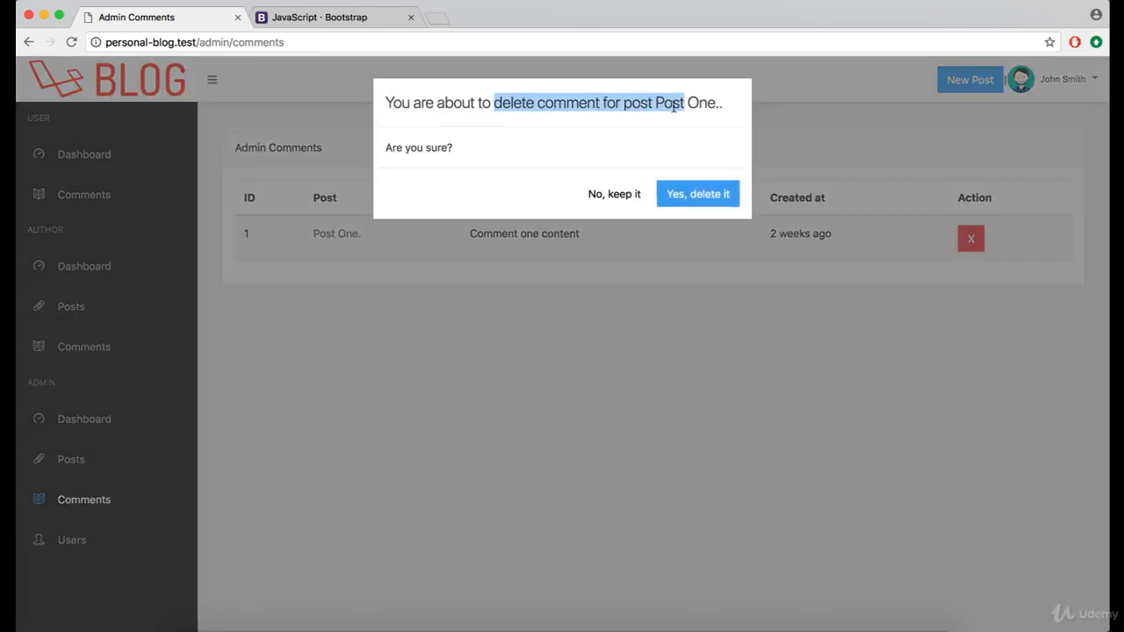
left_click(615, 193)
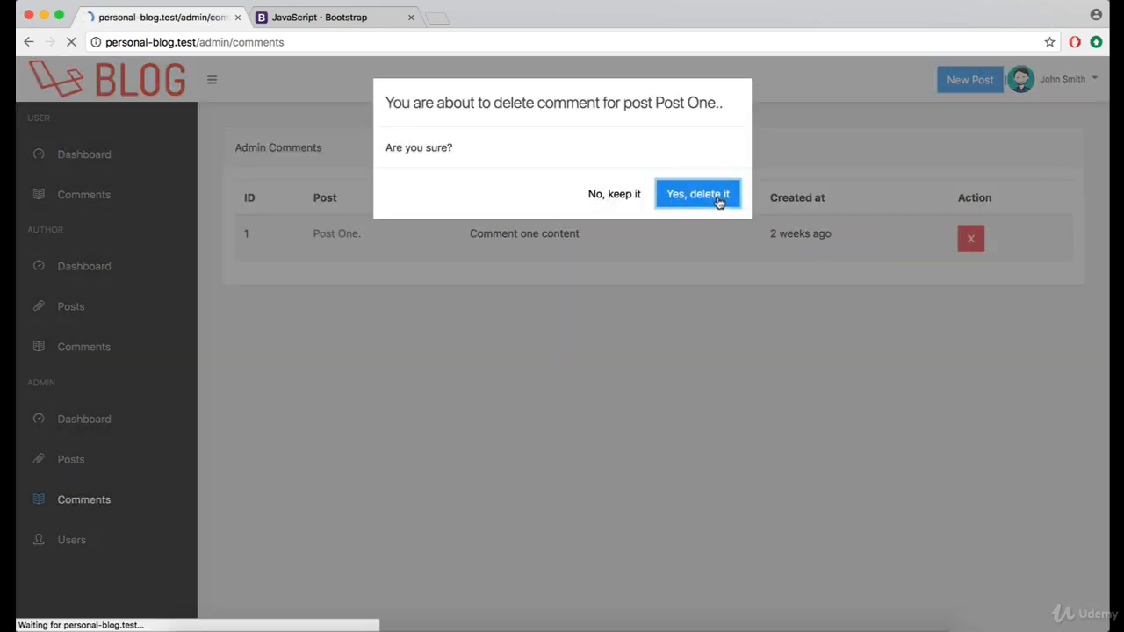
left_click(697, 193)
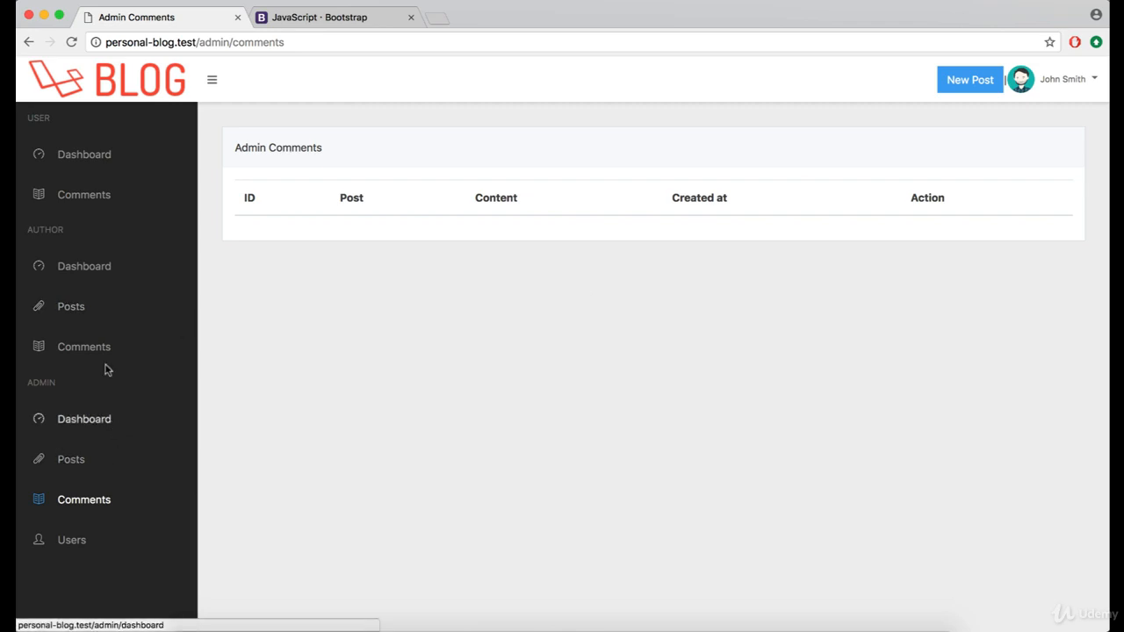
left_click(70, 306)
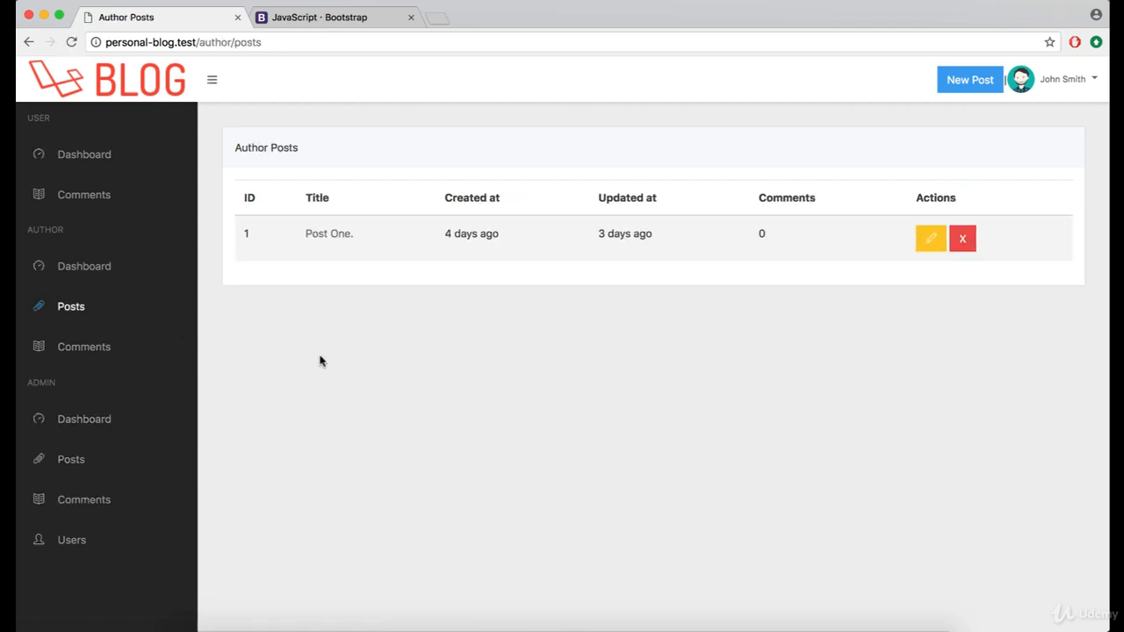
mouse_move(646, 408)
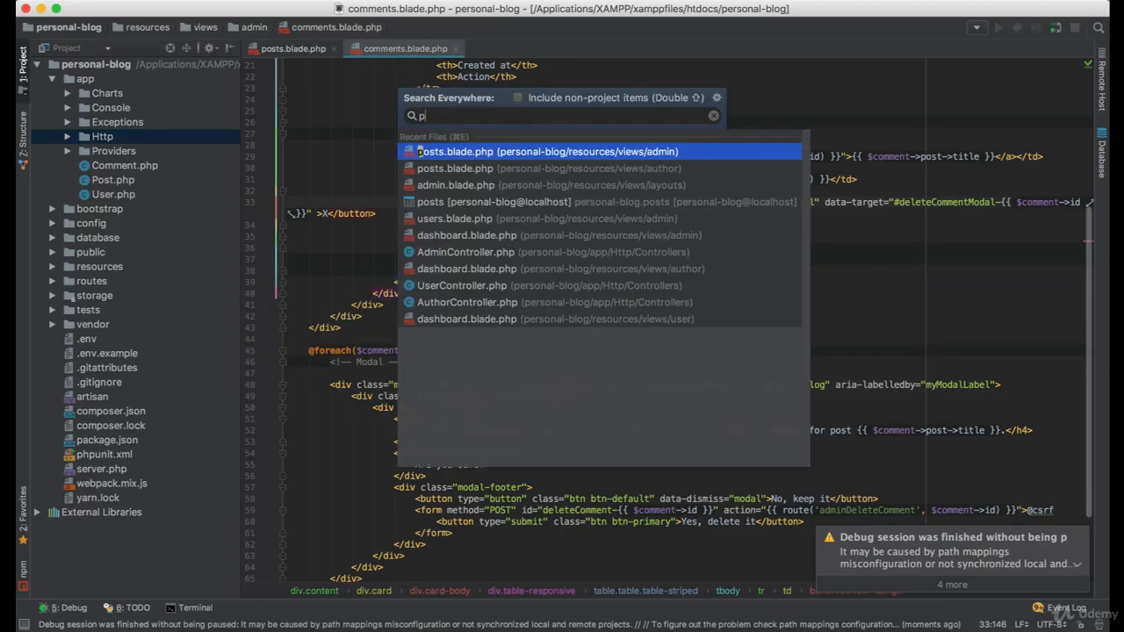
Add a per-post deletePostModal targeting the deletePost route in author/posts.blade.php, wired to the delete button
type("osr")
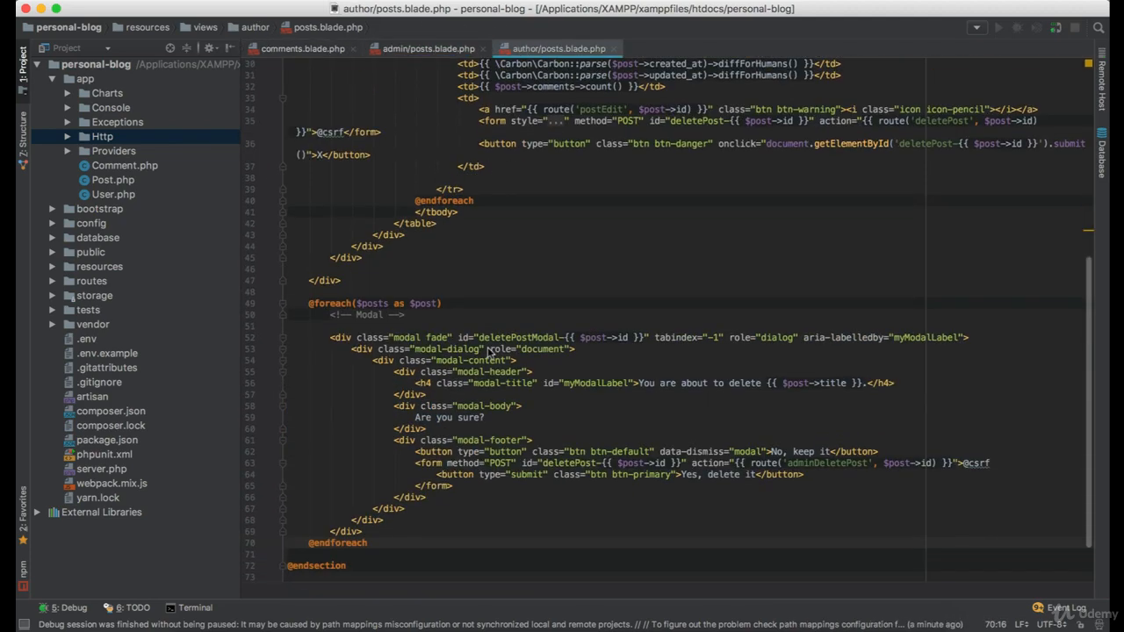
scroll("up", 3)
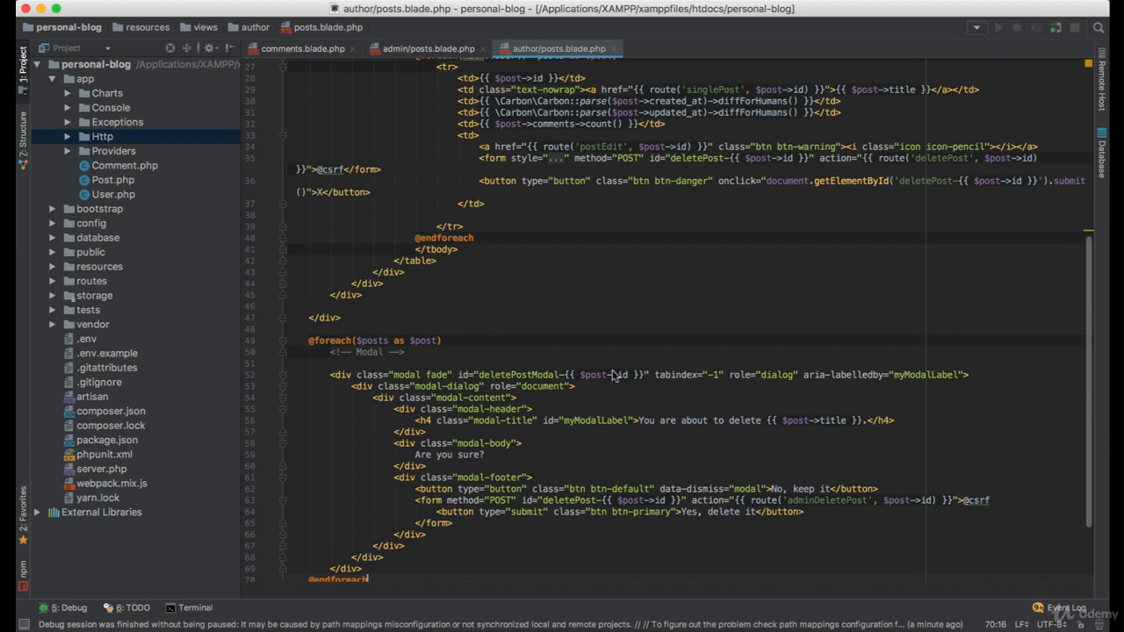
mouse_move(741, 474)
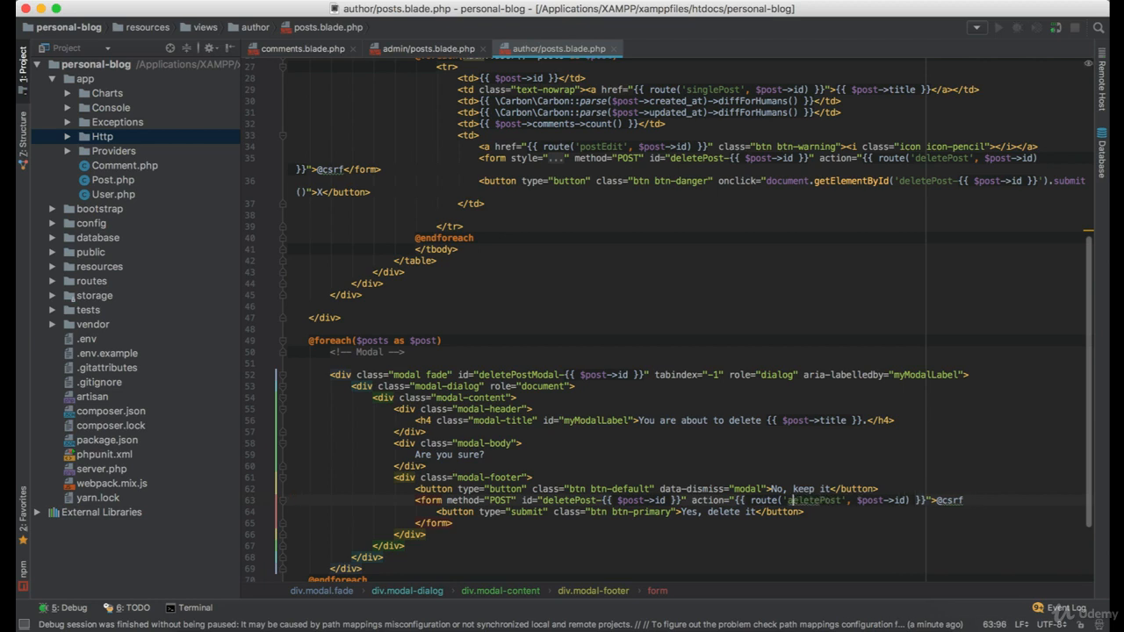
mouse_move(716, 246)
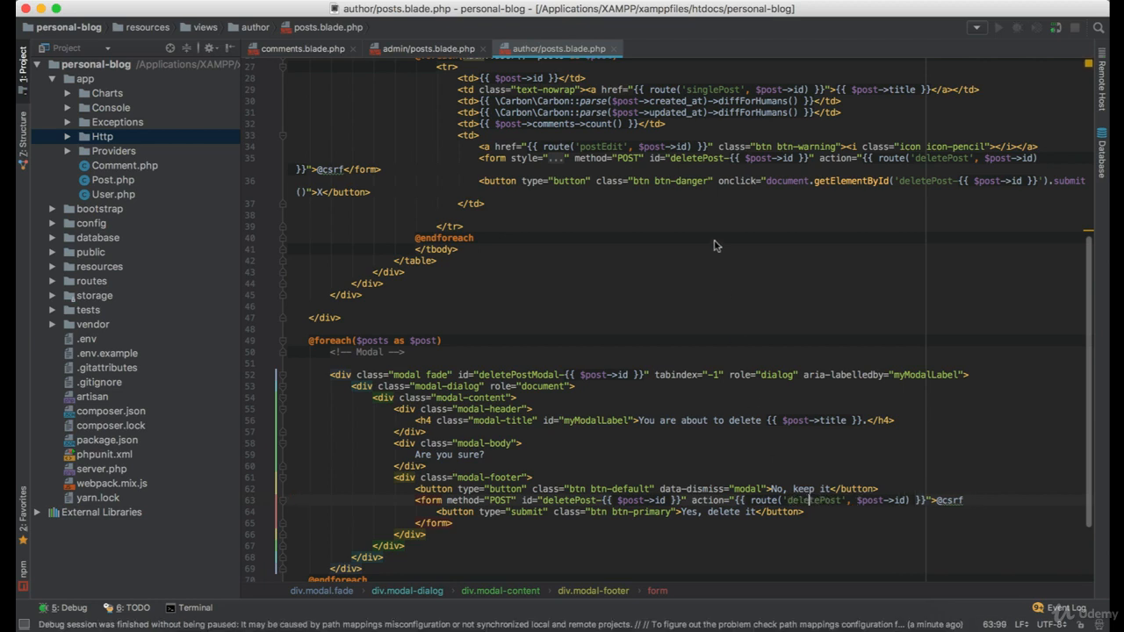
scroll("up", 3)
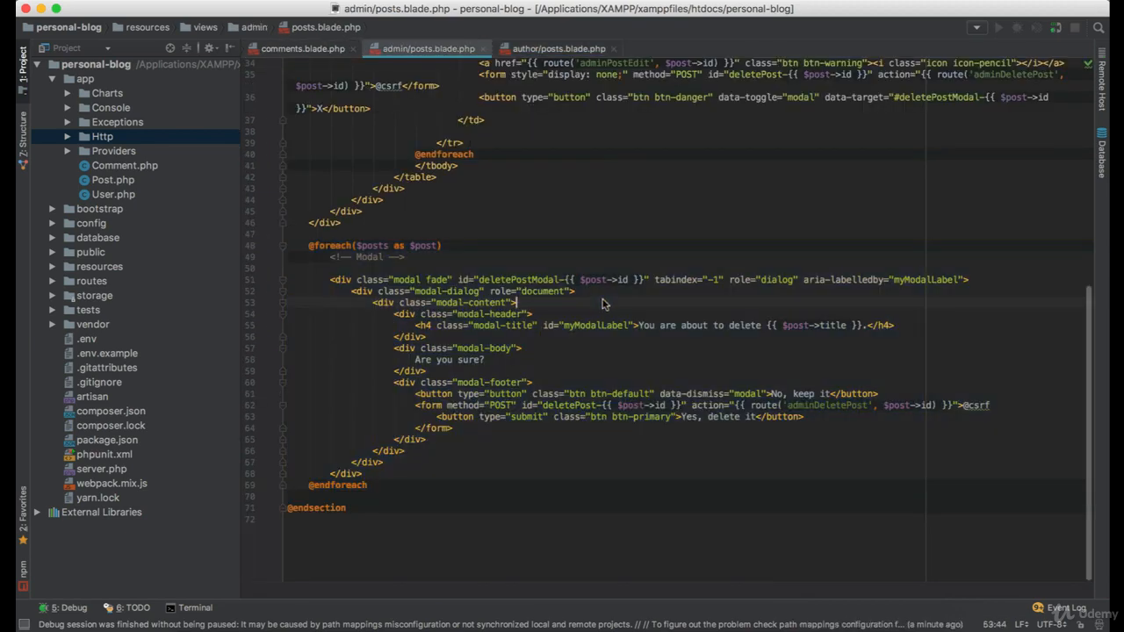
scroll("up", 3)
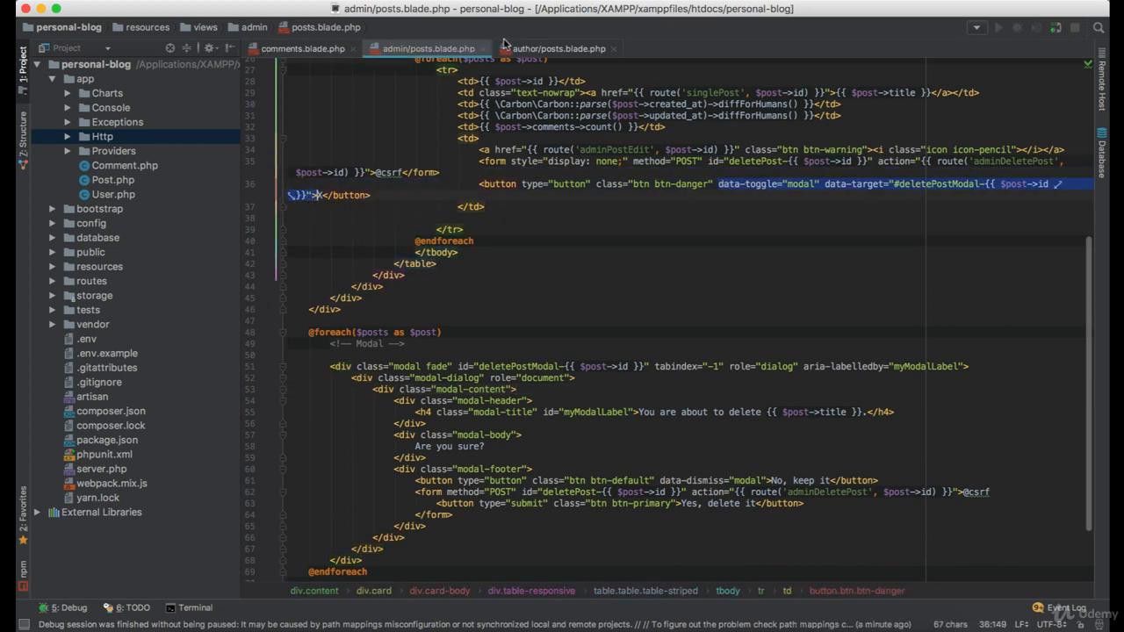
left_click(558, 49)
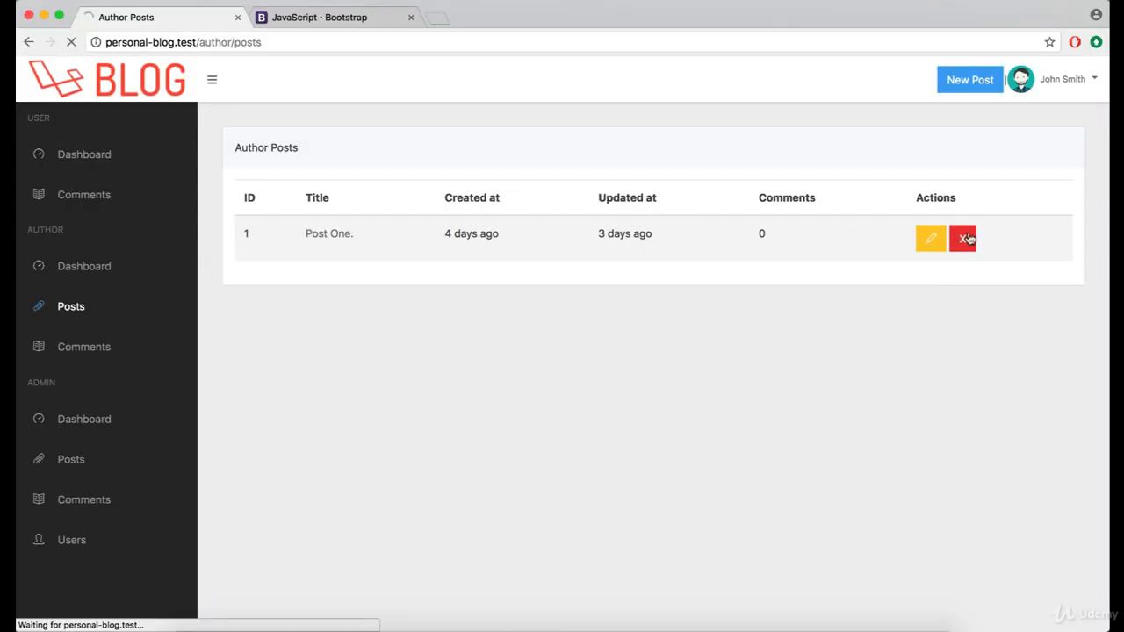
left_click(962, 238)
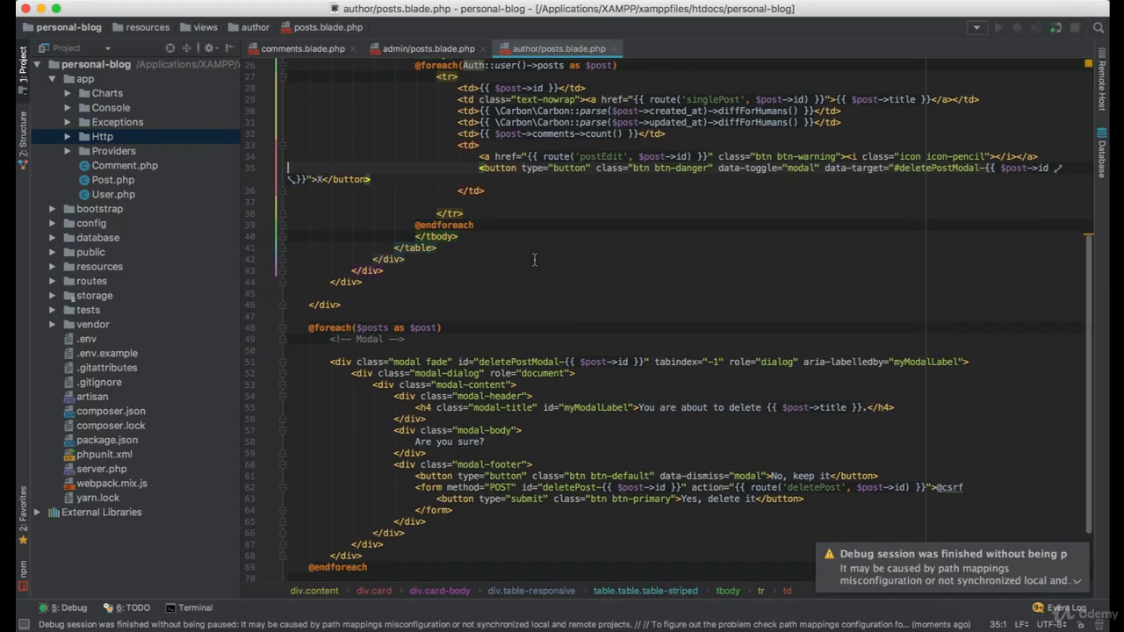
scroll("up", 3)
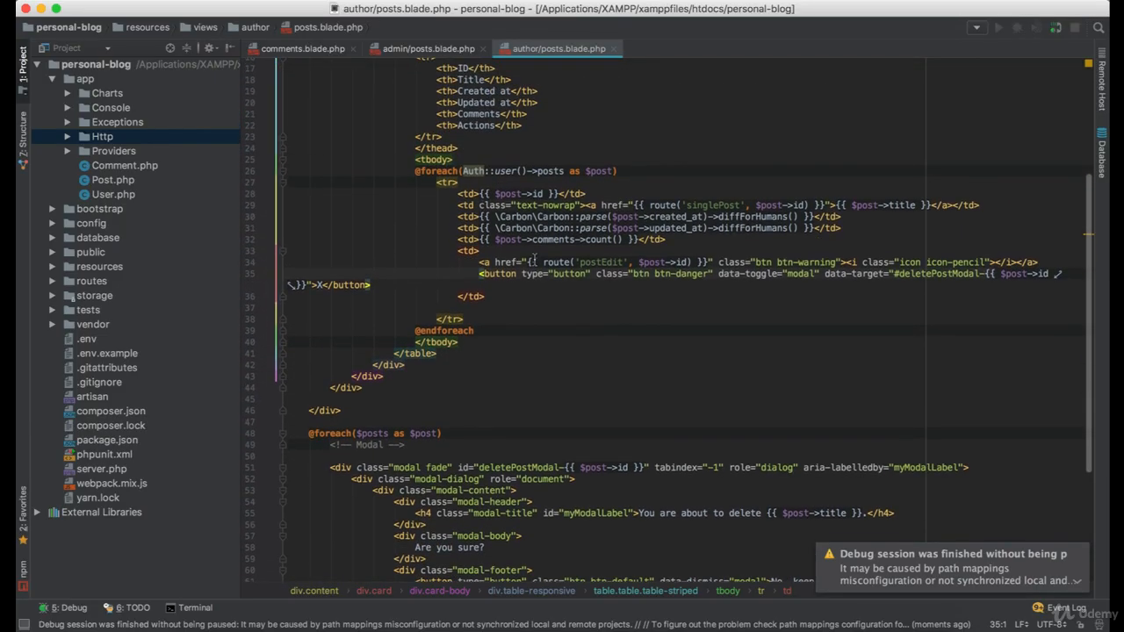
scroll("up", 3)
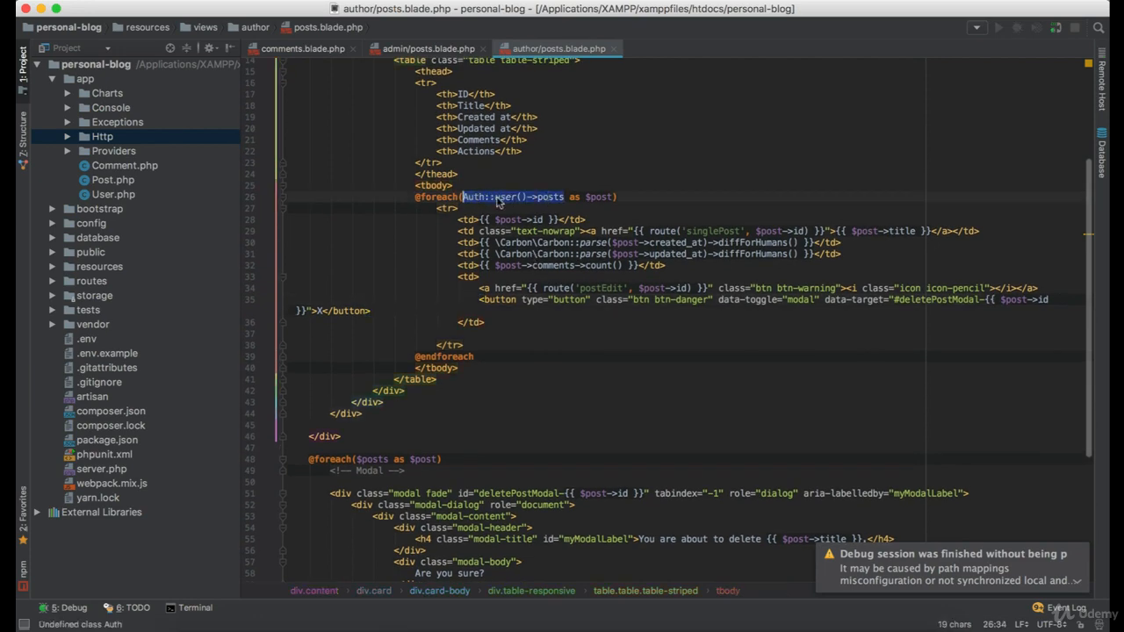
scroll("down", 3)
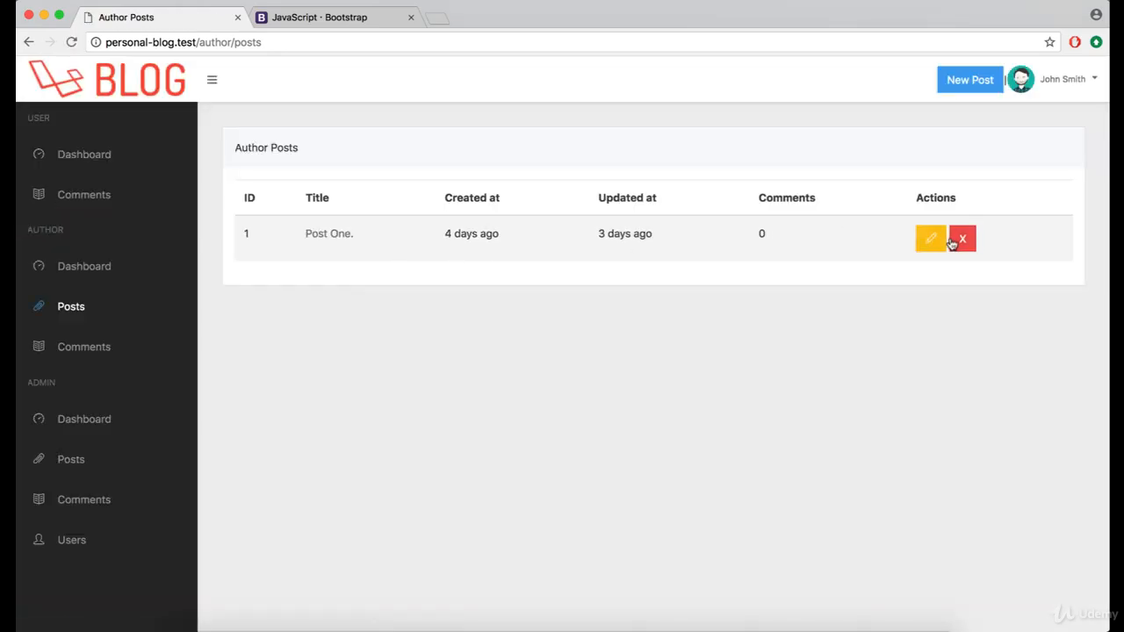
Delete Post One via the confirmation modal, then go to the User Comments page
left_click(962, 239)
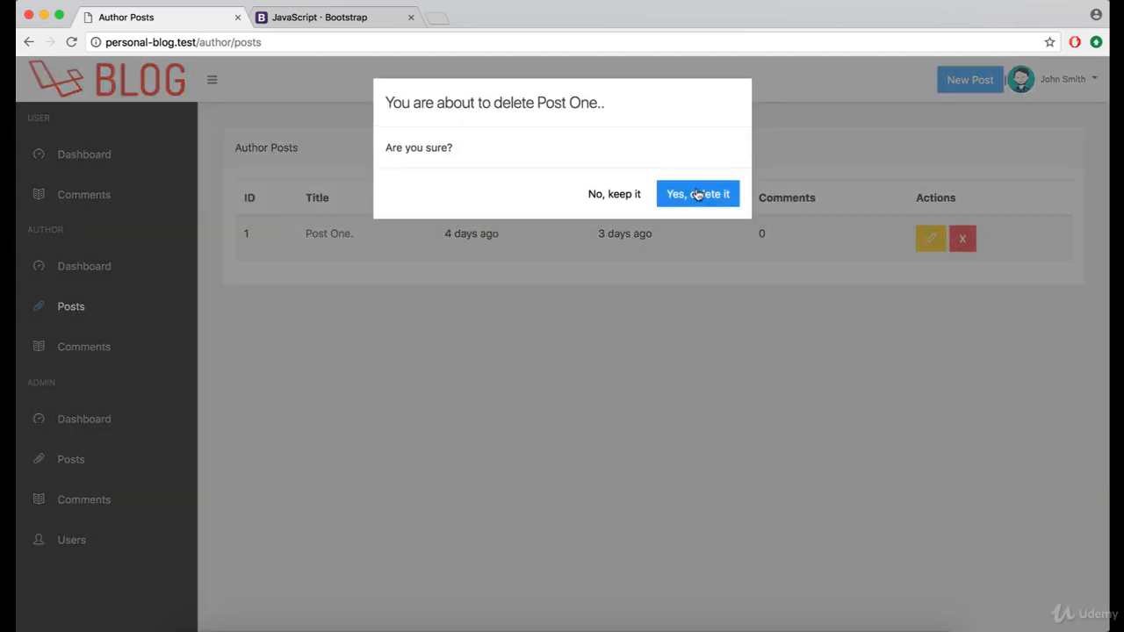
left_click(697, 193)
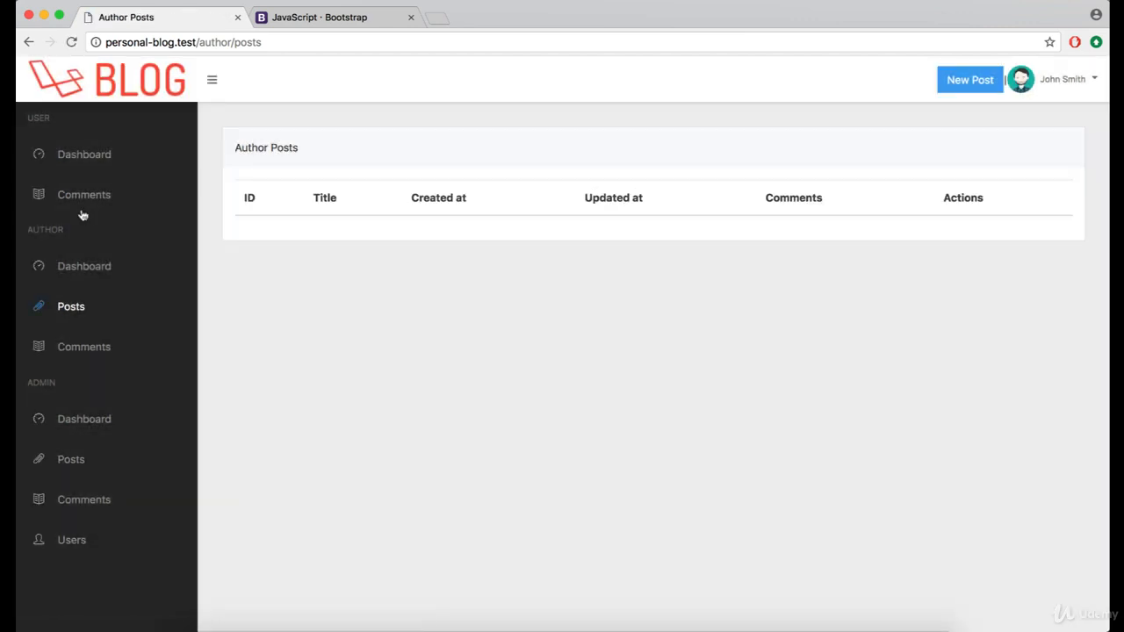
left_click(84, 193)
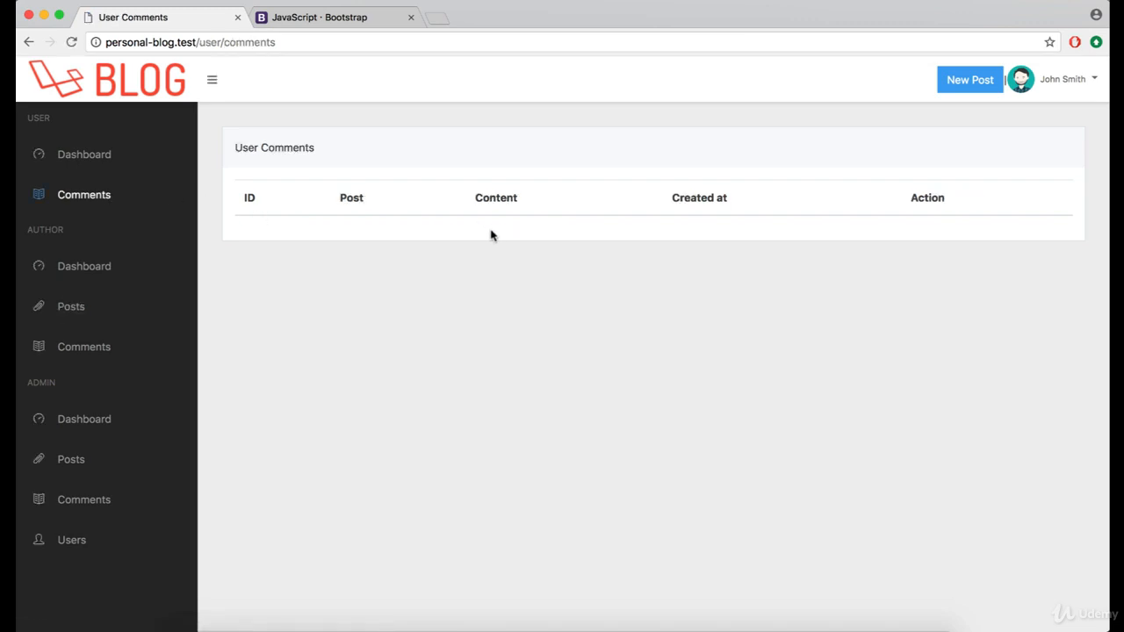
mouse_move(537, 305)
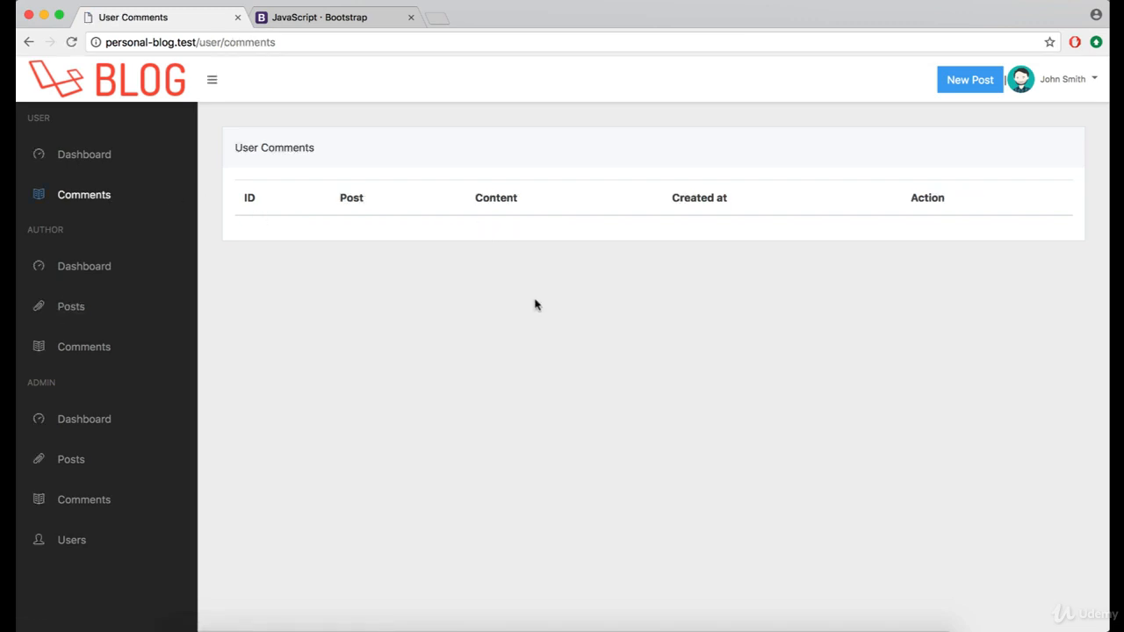